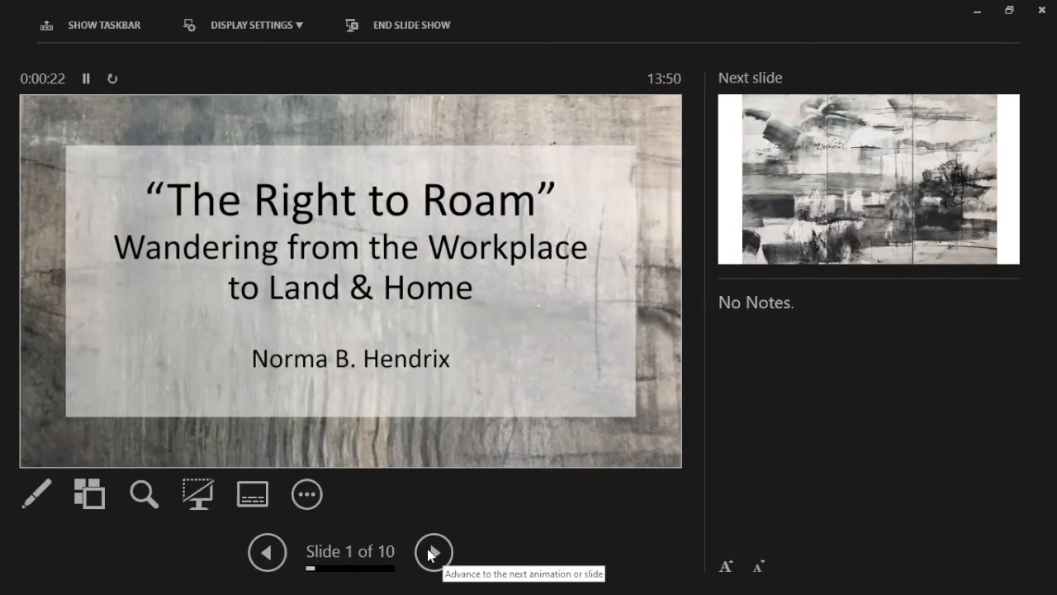
Step: Advance from the 'The Right to Roam' title slide to slide 2, the first ink landscape
{"action": "left_click", "coordinate": [433, 552]}
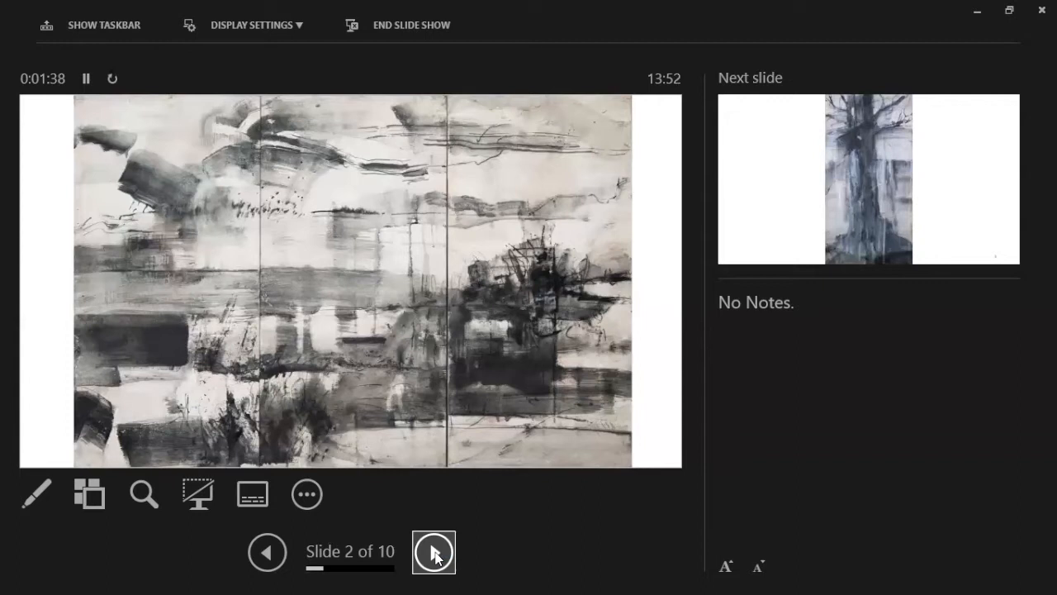
Step: Advance the slideshow to slide 3 of 10, the tall ink tree painting
{"action": "left_click", "coordinate": [433, 552]}
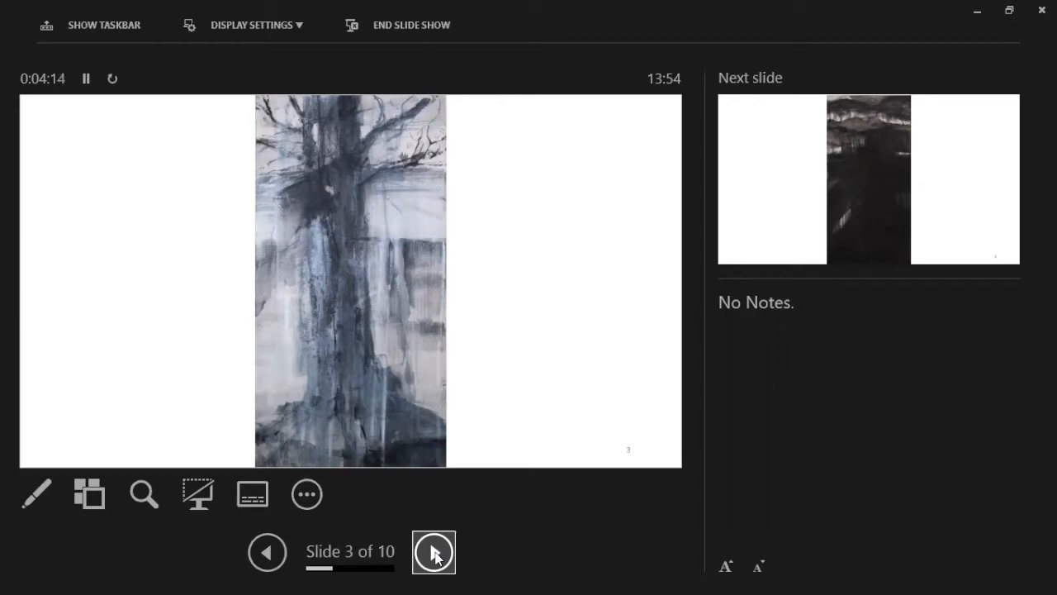
Step: Advance to slide 4 of 10, the tall dark ink painting with a pale top band
{"action": "left_click", "coordinate": [433, 552]}
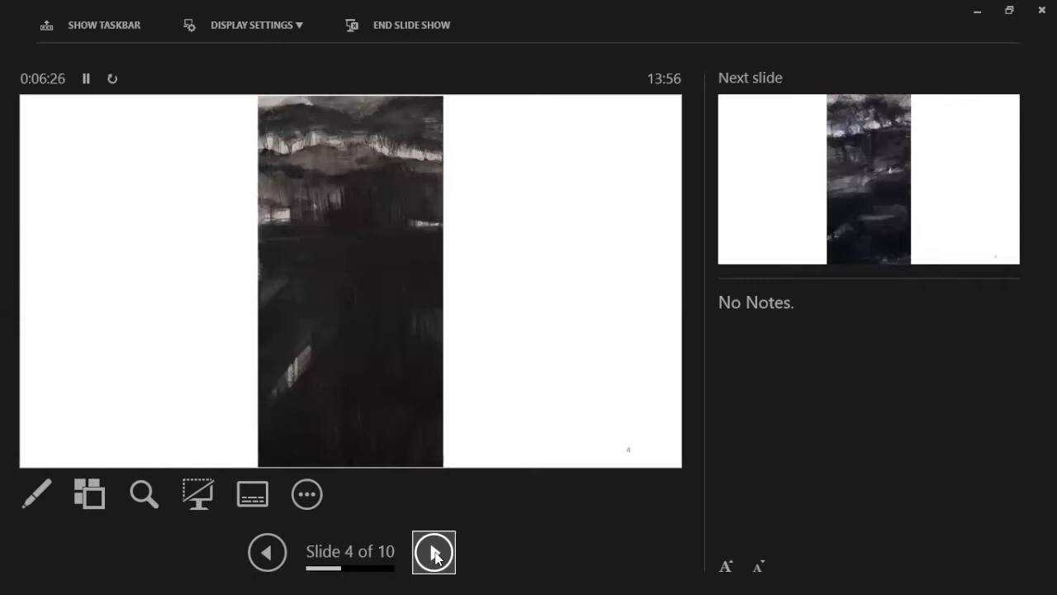
Step: Advance to slide 5 of 10, the dark ink painting with lighter upper streaks
{"action": "left_click", "coordinate": [433, 551]}
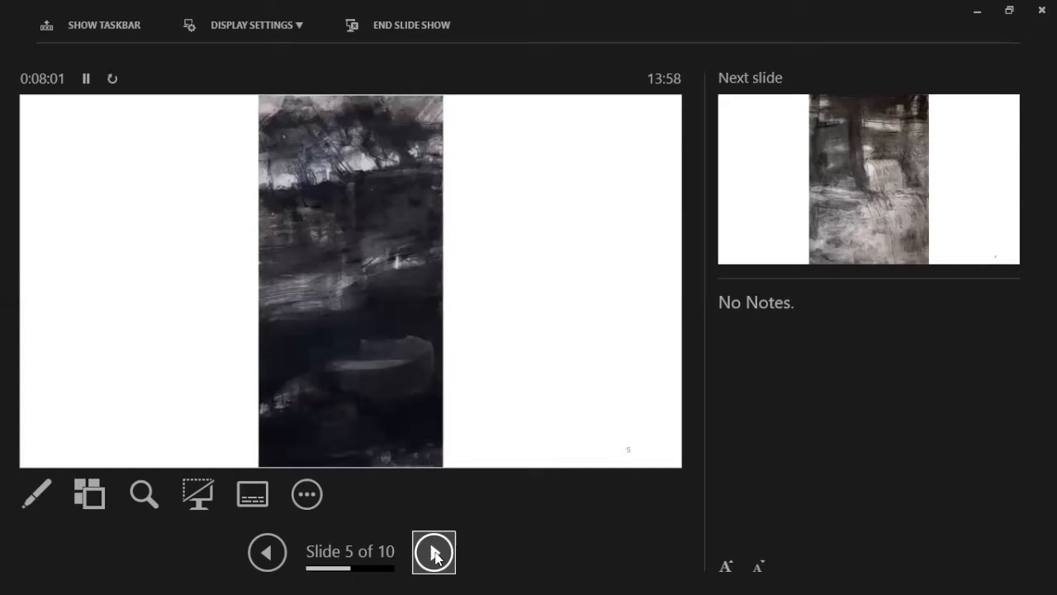
Step: Advance to slide 6 of 10, the grey-and-black drawing with heavy vertical strokes
{"action": "left_click", "coordinate": [433, 552]}
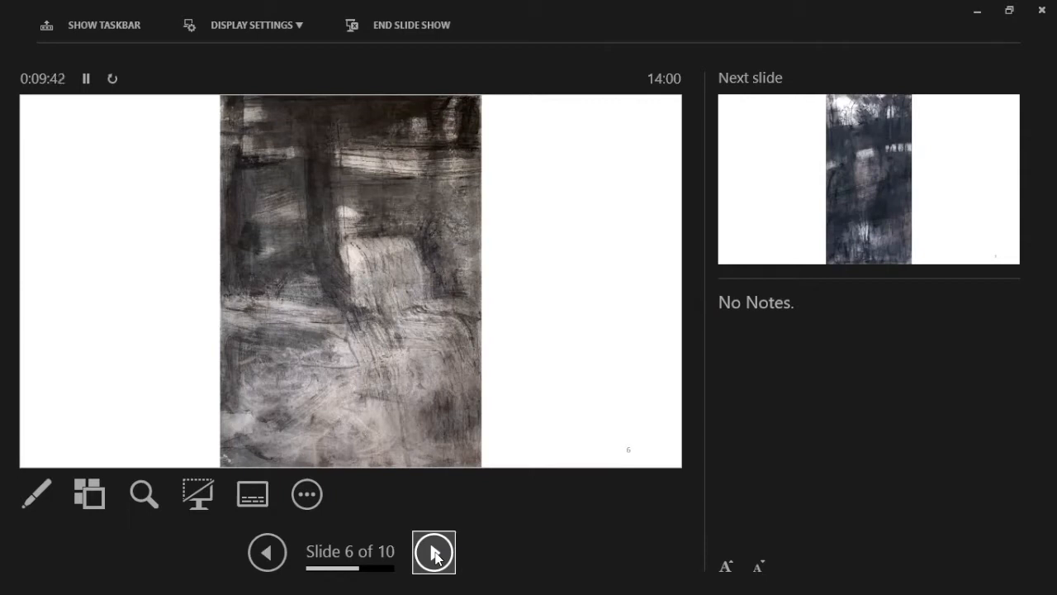
Step: Advance through slide 7 to slide 8 of 10, the black ink print of clustered trees
{"action": "left_click", "coordinate": [433, 552]}
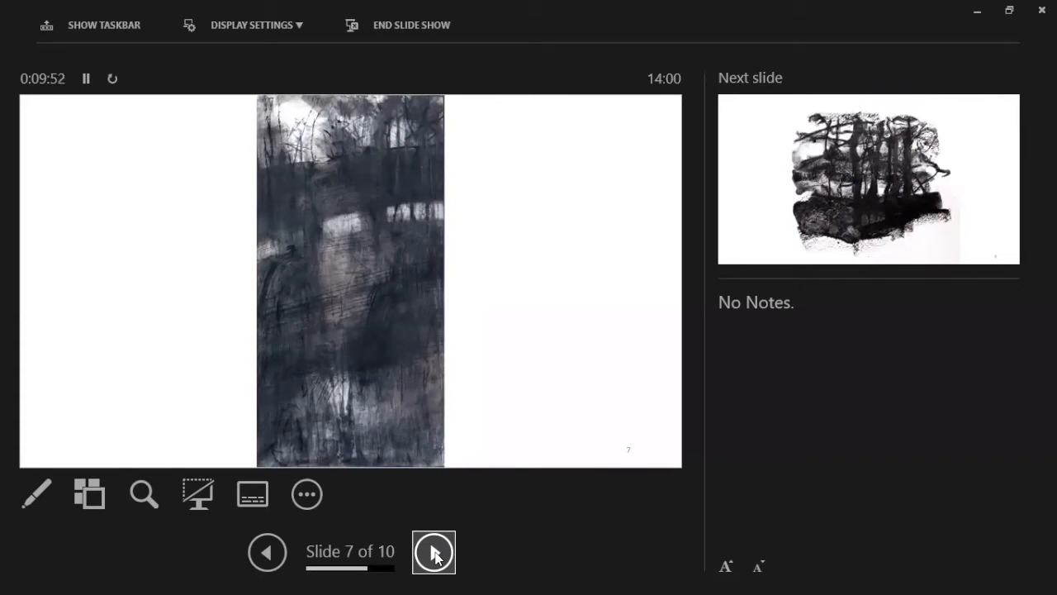
{"action": "left_click", "coordinate": [432, 552]}
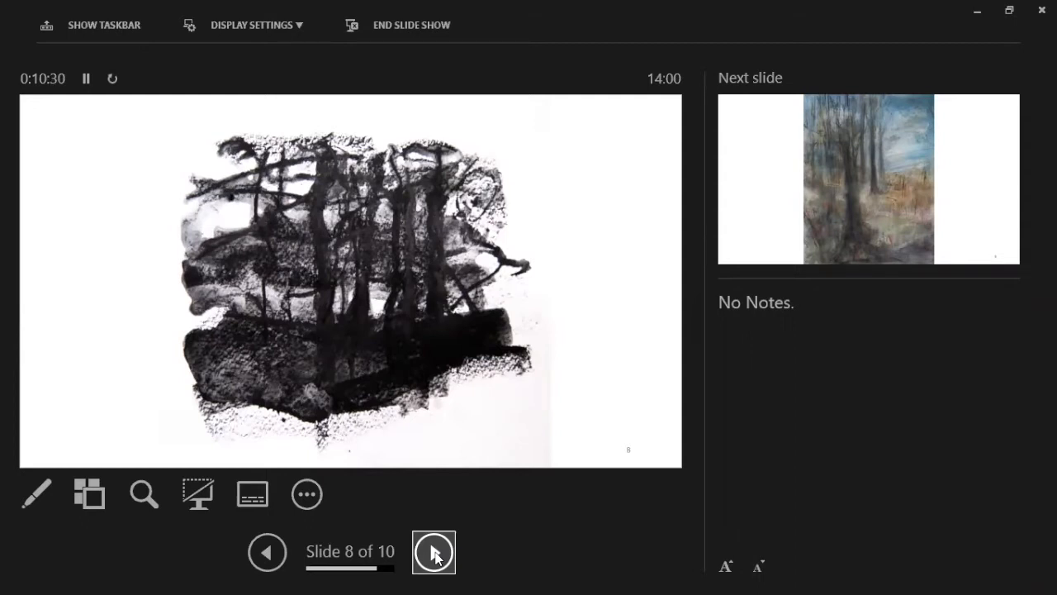
Step: Advance to slide 9 of 10, the colour drawing of tall trees against blue sky
{"action": "left_click", "coordinate": [432, 551]}
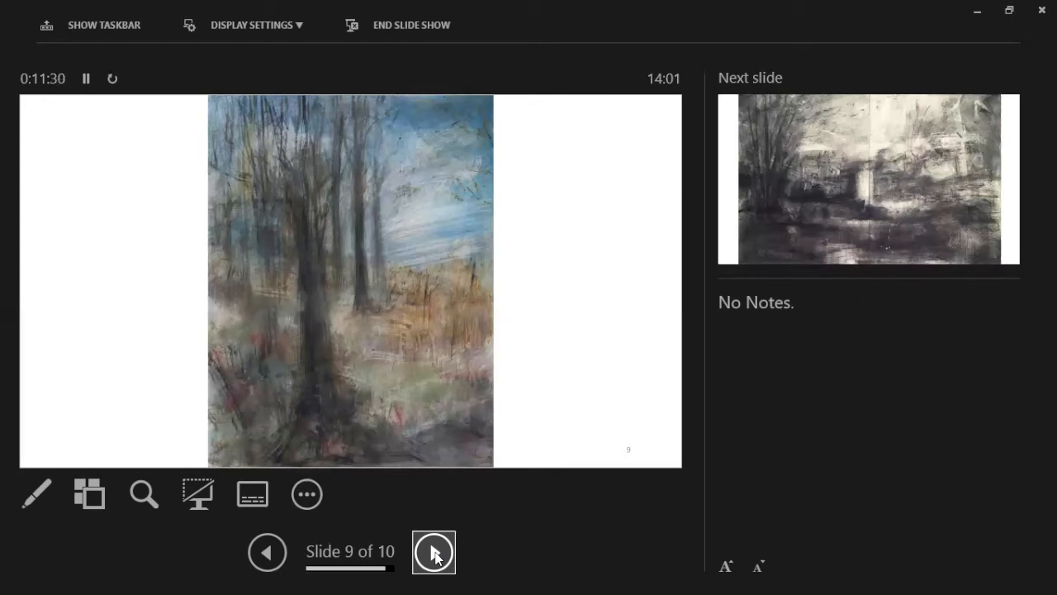
{"action": "left_click", "coordinate": [433, 552]}
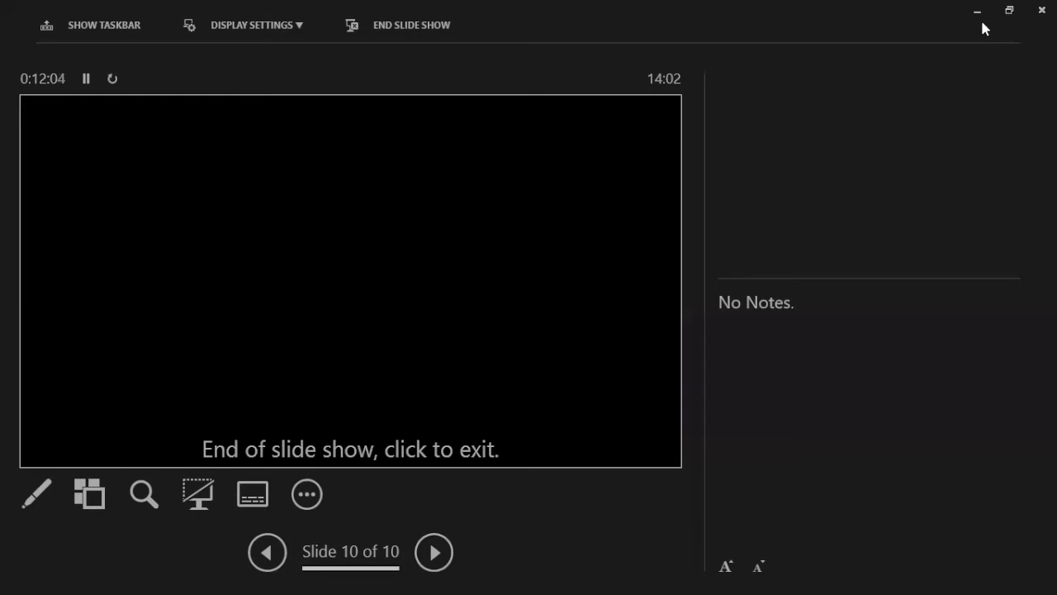
{"action": "mouse_move", "coordinate": [977, 10]}
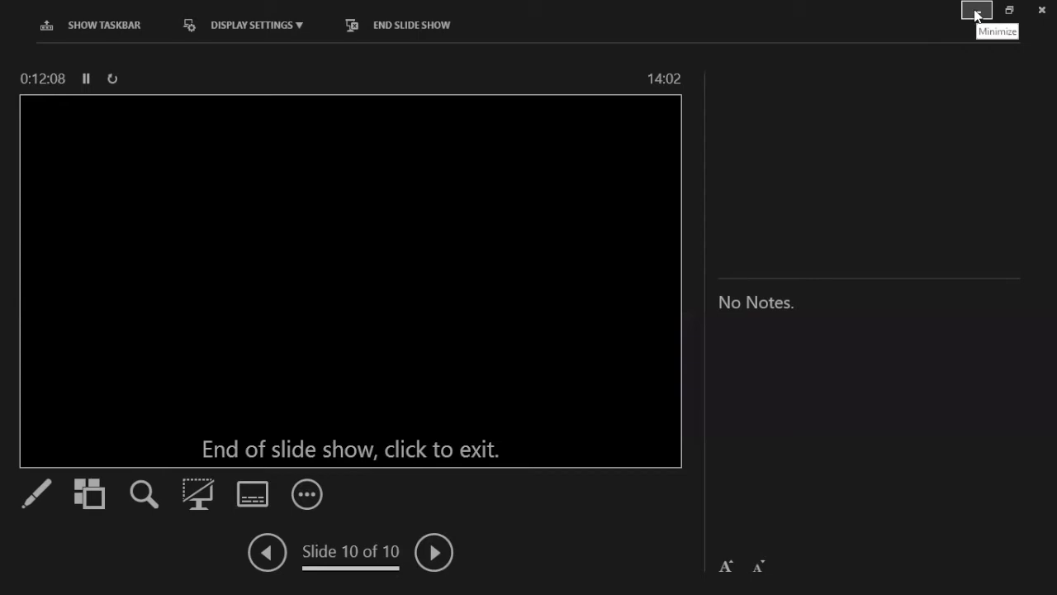
{"action": "mouse_move", "coordinate": [949, 17]}
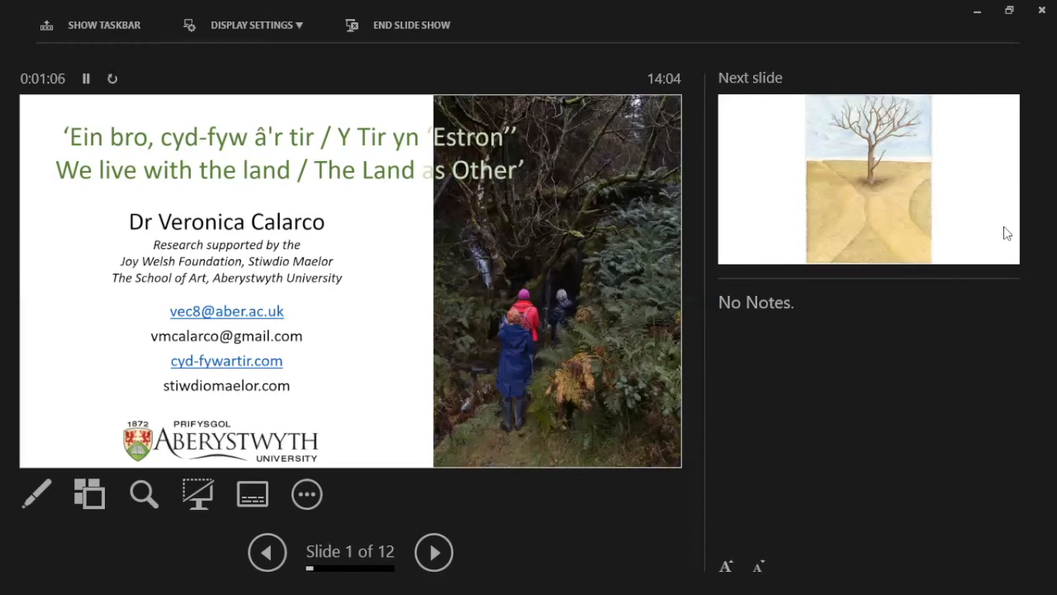
Step: Advance the second deck to slide 2 of 12, the bare tree above sandy fields
{"action": "left_click", "coordinate": [433, 552]}
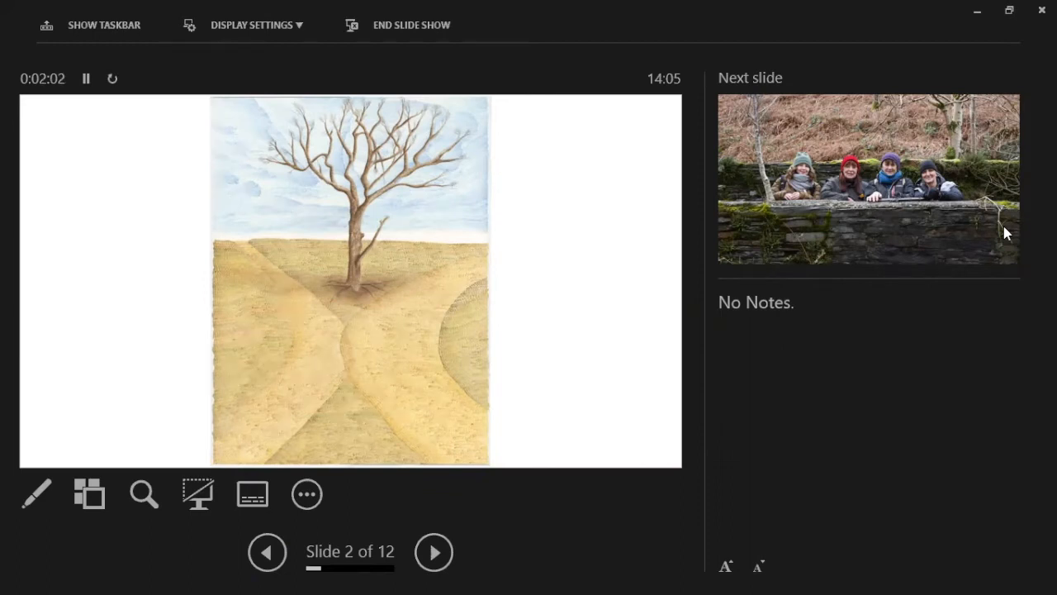
Step: Advance to slide 5 of 12, the photo of a rocky conifer hillside over a valley
{"action": "left_click", "coordinate": [433, 552]}
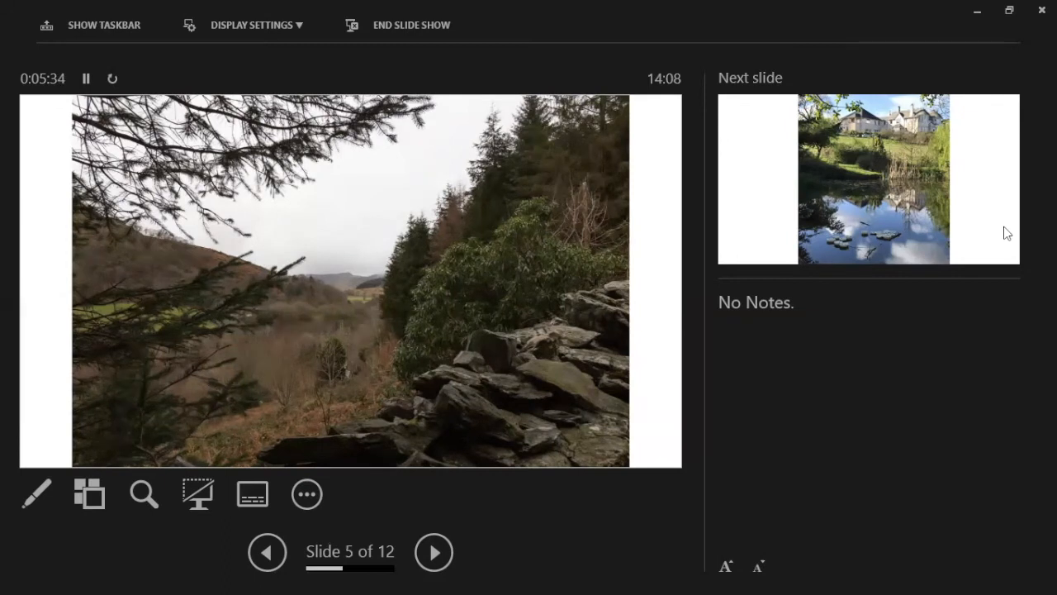
Step: Advance to slide 6 of 12, the photo of a large house reflected in a pond
{"action": "left_click", "coordinate": [433, 552]}
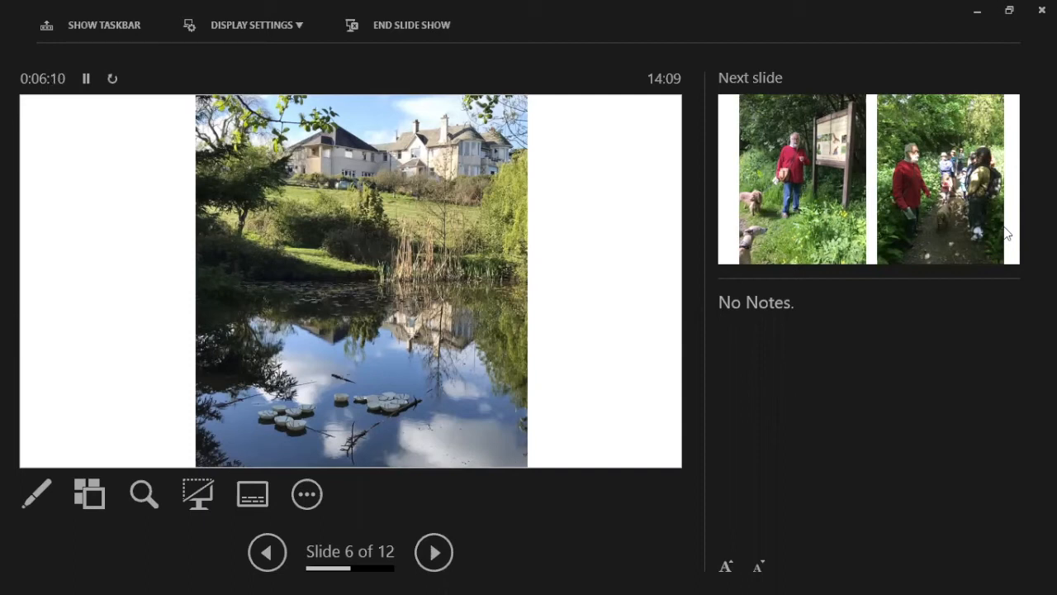
Step: Advance the show to slide 7, the group walking the woodland path
{"action": "left_click", "coordinate": [433, 552]}
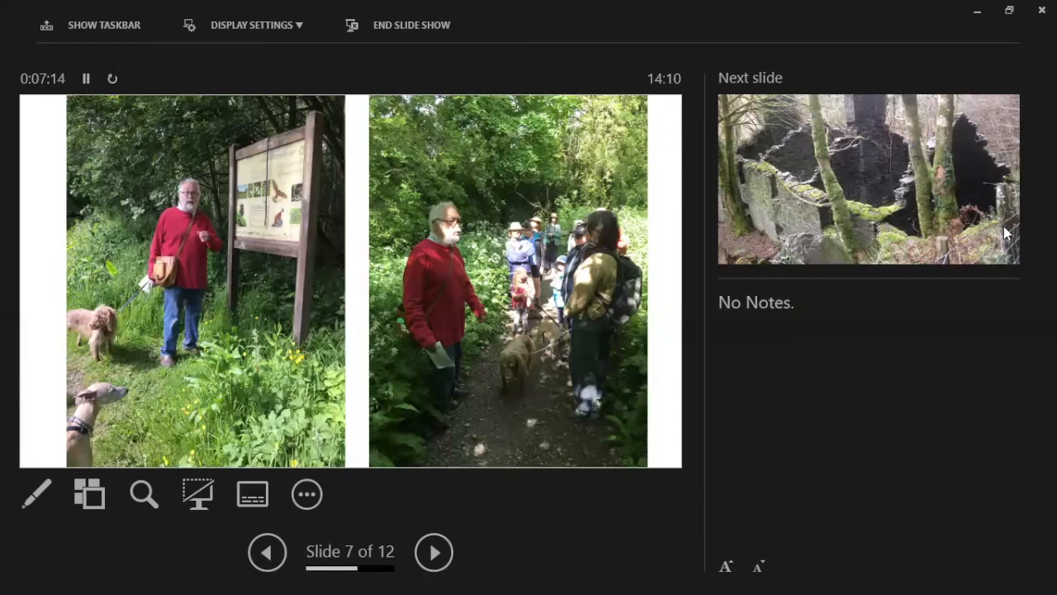
Step: Advance the show to slide 9, three people walking barefoot toward the hills
{"action": "left_click", "coordinate": [432, 552]}
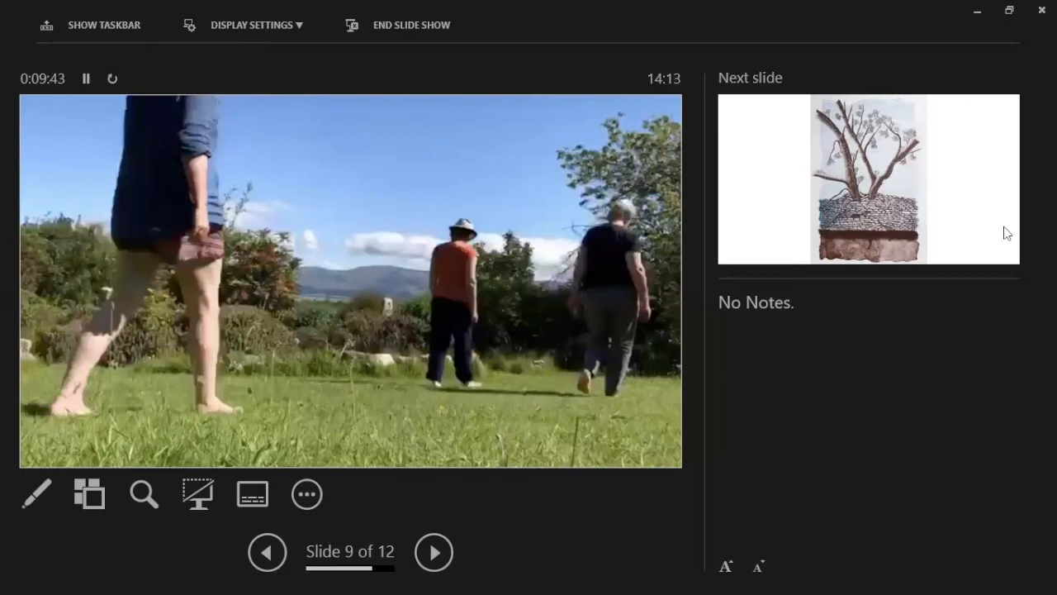
Step: Advance to slide 10, the ink drawing of a tree over a stone wall
{"action": "left_click", "coordinate": [433, 552]}
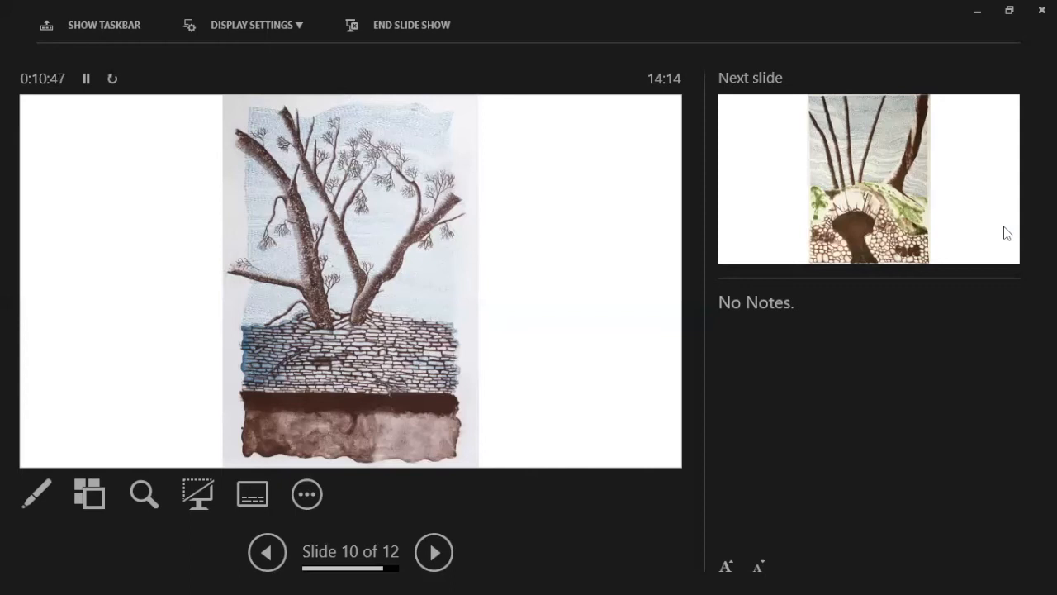
{"action": "left_click", "coordinate": [433, 552]}
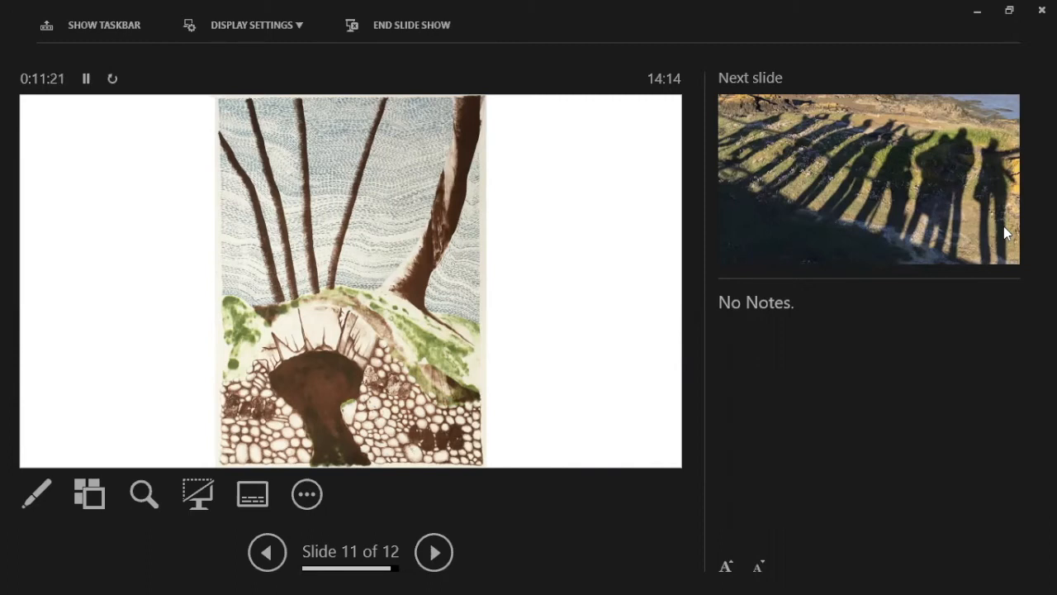
Step: Advance to slide 12 of 12, the long shadows on the grassy shore
{"action": "left_click", "coordinate": [433, 551]}
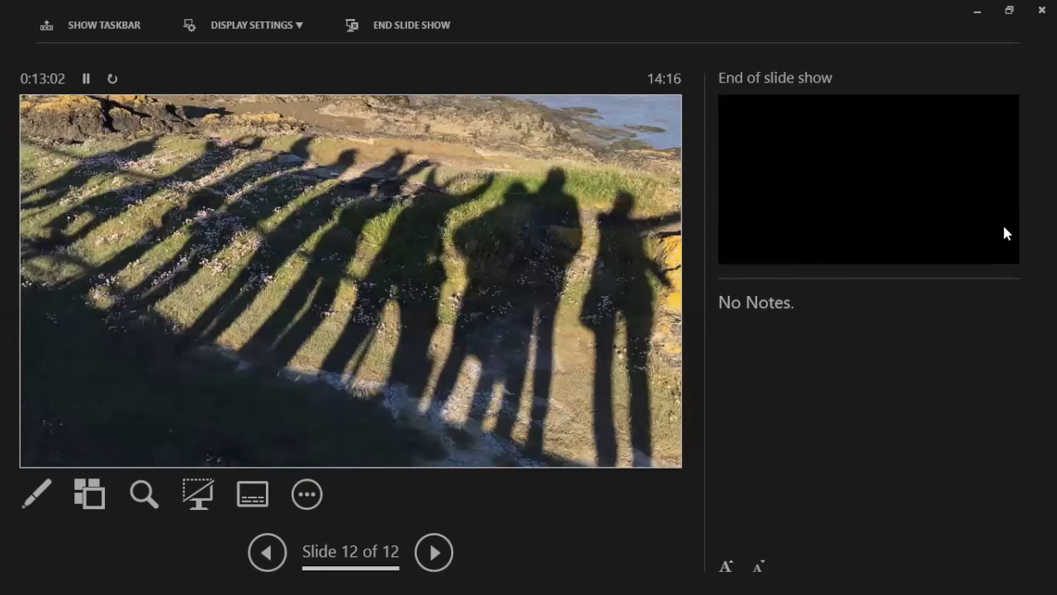
Step: Move past the last slide to end the twelve-slide show
{"action": "left_click", "coordinate": [433, 552]}
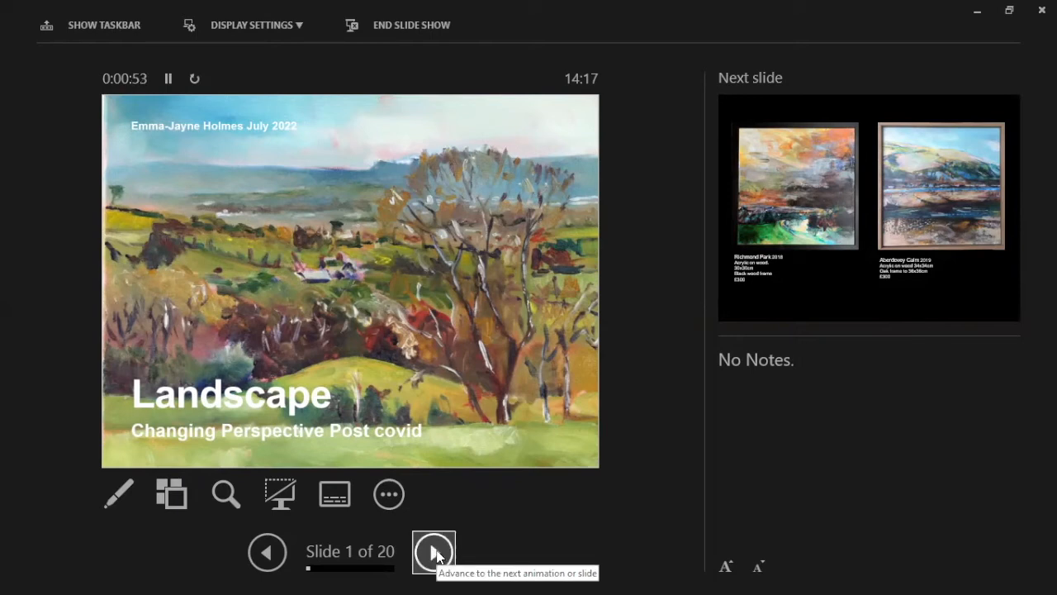
Step: Advance the Landscape show to slide 2, the two framed seascape paintings
{"action": "left_click", "coordinate": [433, 552]}
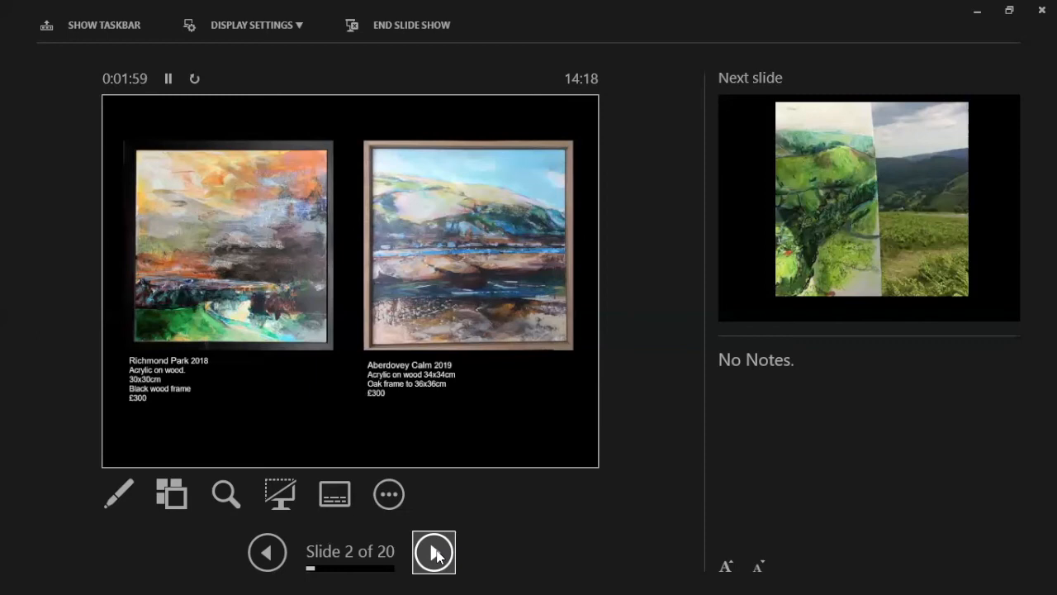
Step: Advance to slide 3, the painted valley beside the real hillside
{"action": "left_click", "coordinate": [432, 552]}
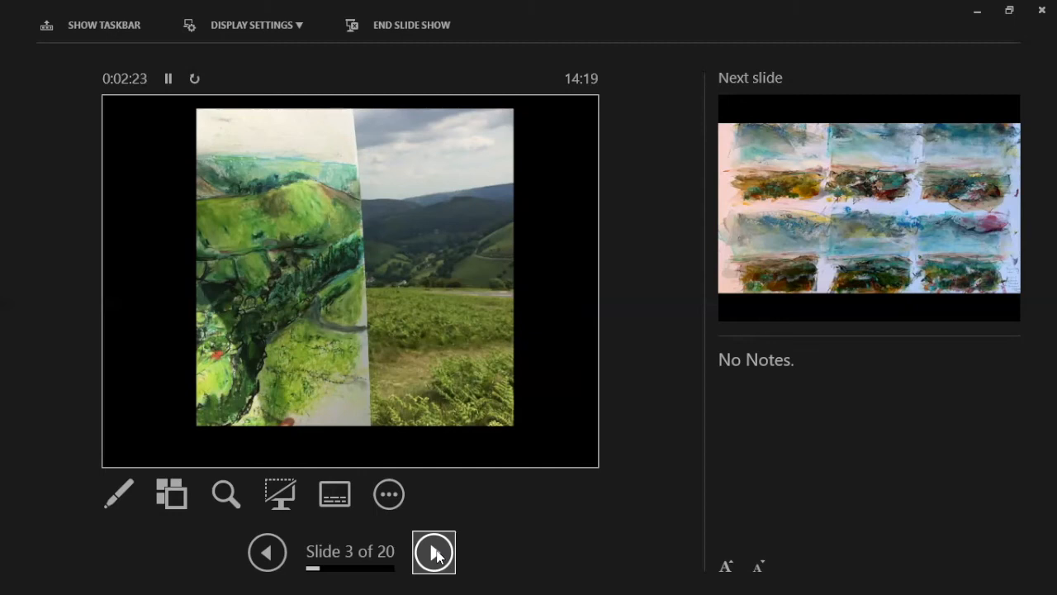
Step: Advance through the grid of landscape studies to slide 5, the Covid Lockdown rainbow
{"action": "left_click", "coordinate": [433, 552]}
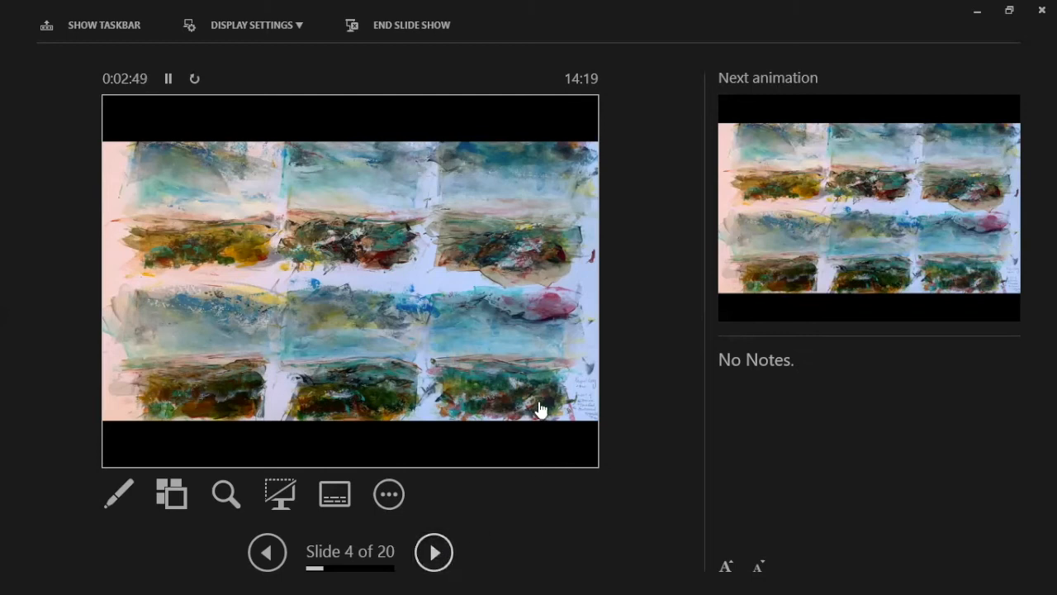
{"action": "mouse_move", "coordinate": [298, 299]}
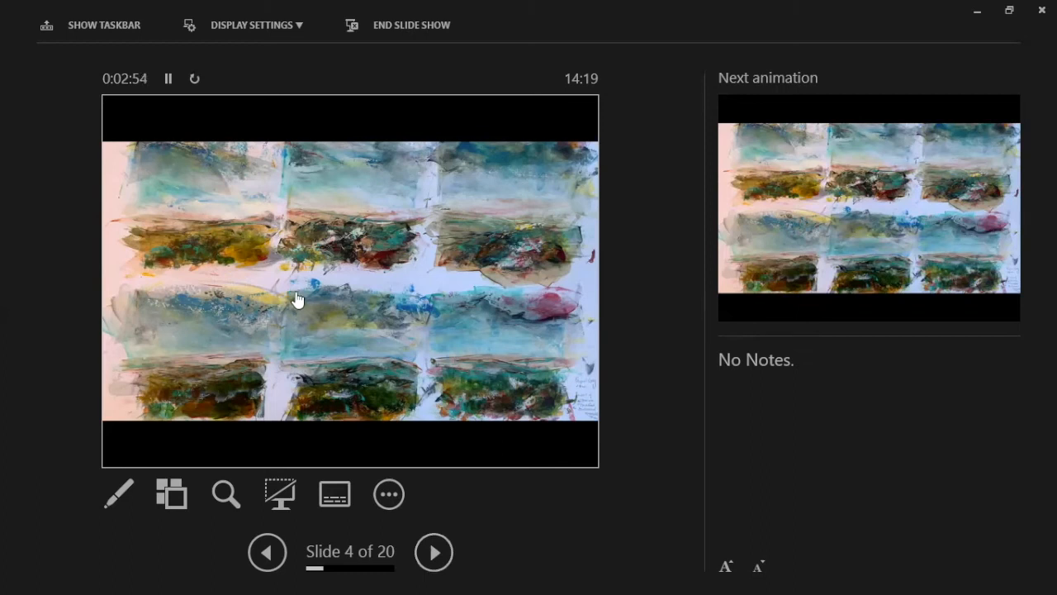
{"action": "mouse_move", "coordinate": [370, 301]}
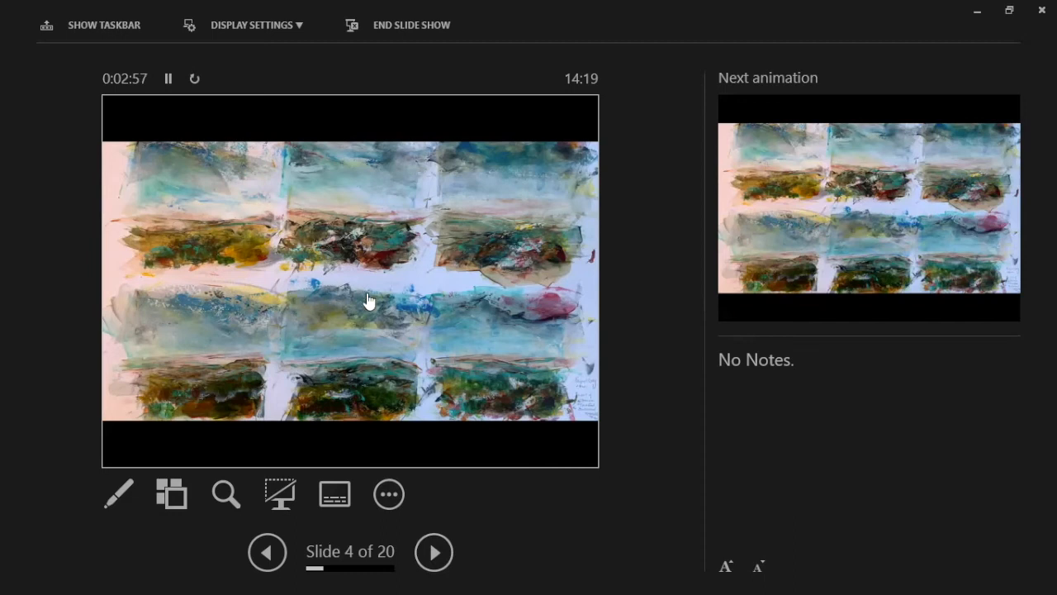
{"action": "mouse_move", "coordinate": [565, 300]}
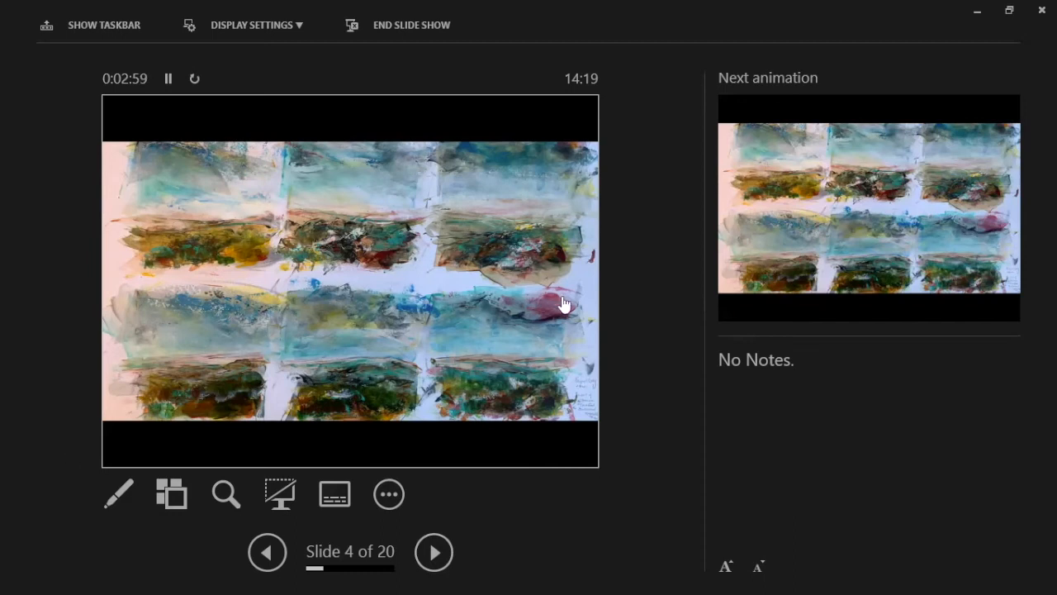
{"action": "mouse_move", "coordinate": [119, 70]}
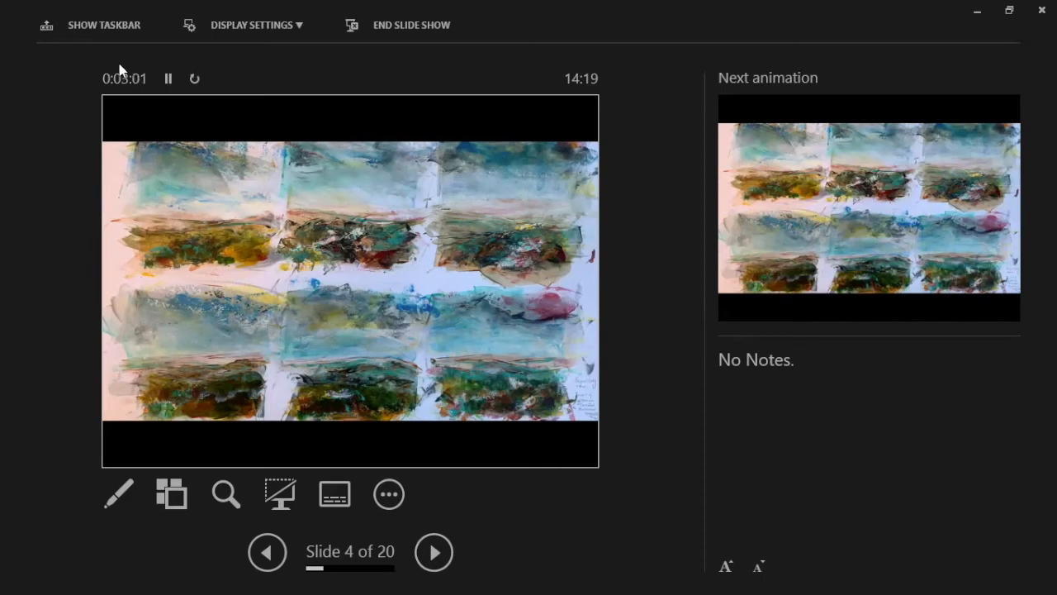
{"action": "mouse_move", "coordinate": [485, 539]}
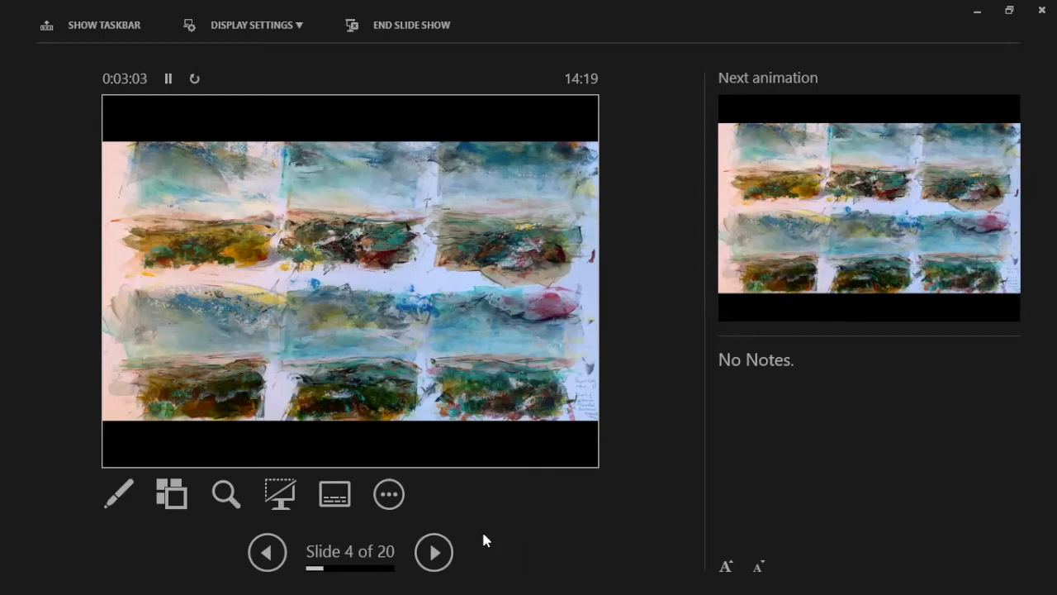
{"action": "mouse_move", "coordinate": [433, 552]}
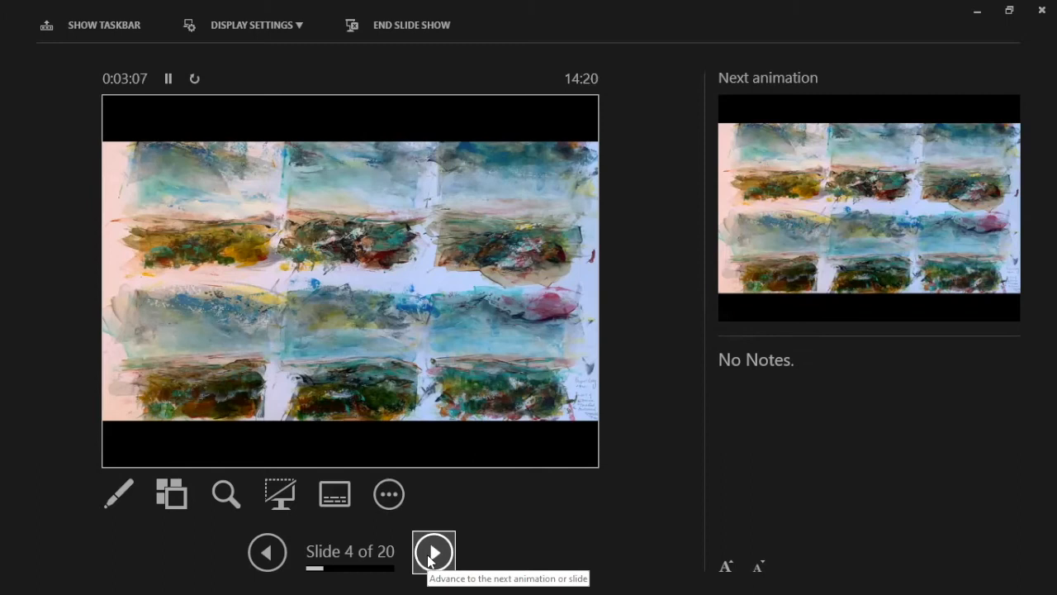
{"action": "left_click", "coordinate": [433, 552]}
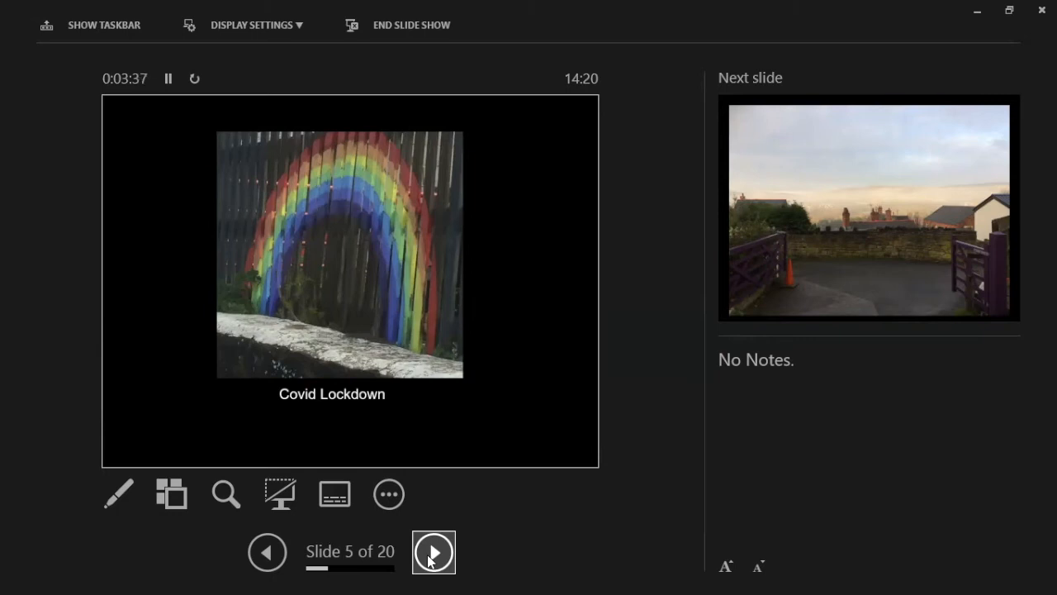
Step: Advance past the misty hillside photo to slide 7, Greenhouse and Vegetables Garden
{"action": "left_click", "coordinate": [433, 552]}
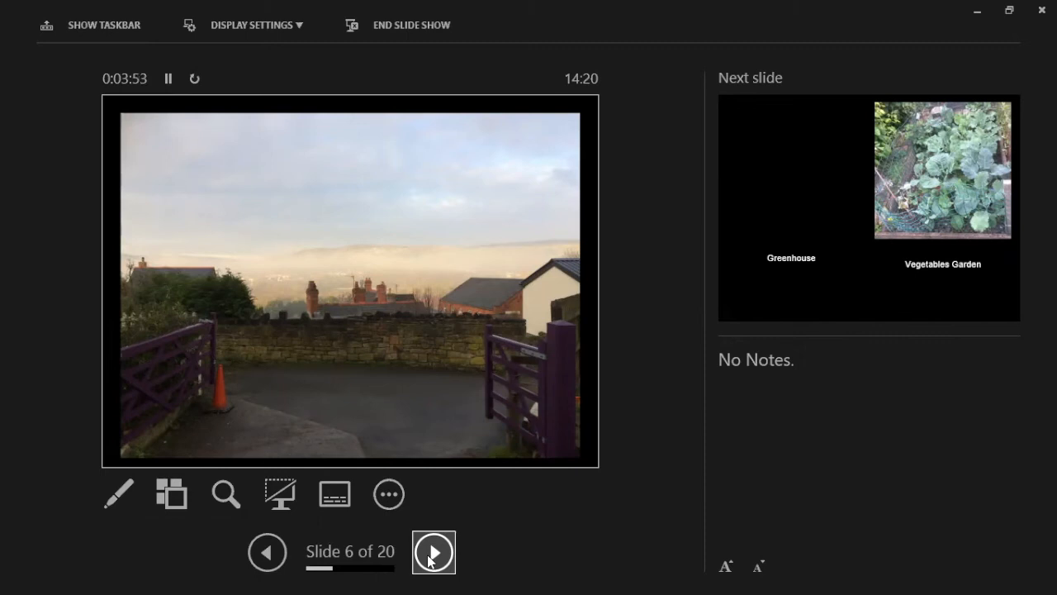
{"action": "left_click", "coordinate": [433, 552]}
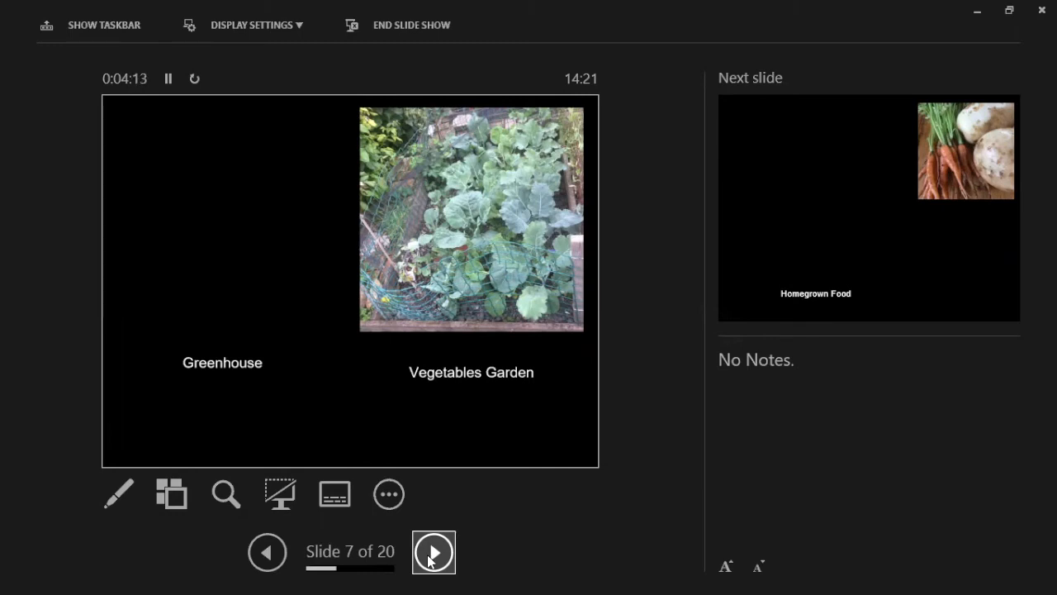
Step: Advance to slide 8, Homegrown Food with carrots and potatoes
{"action": "left_click", "coordinate": [433, 552]}
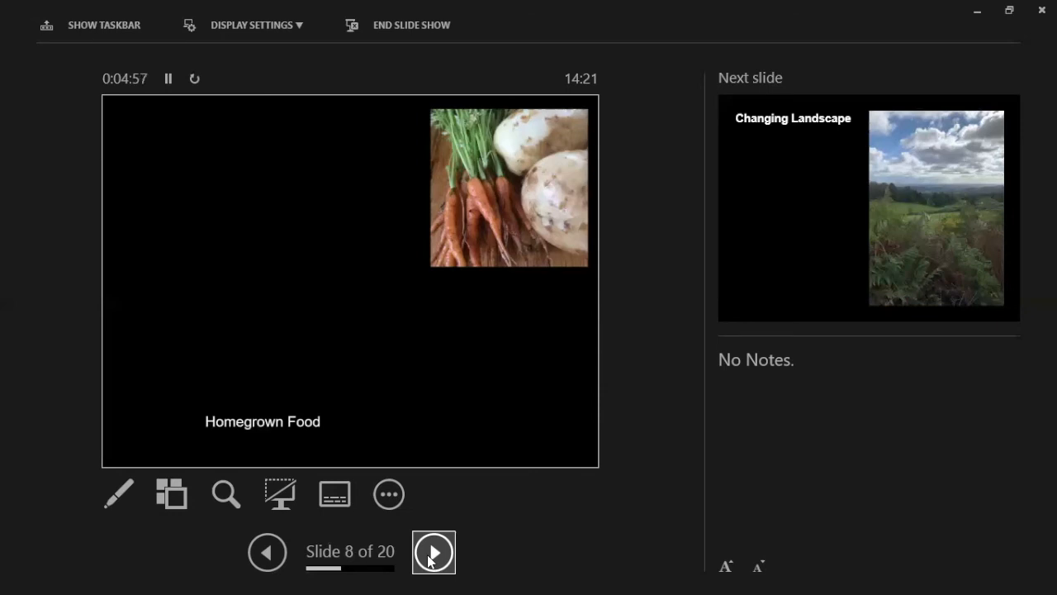
Step: Advance through the Changing Landscape, quotation and Picturesque slides to slide 13, the bending-figure sketches
{"action": "left_click", "coordinate": [433, 551]}
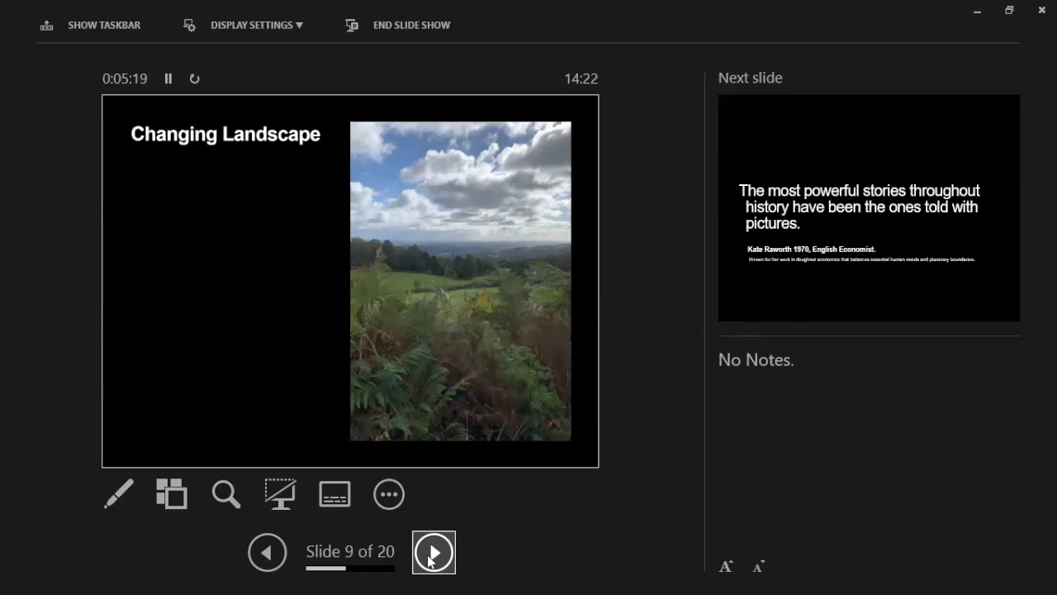
{"action": "left_click", "coordinate": [433, 552]}
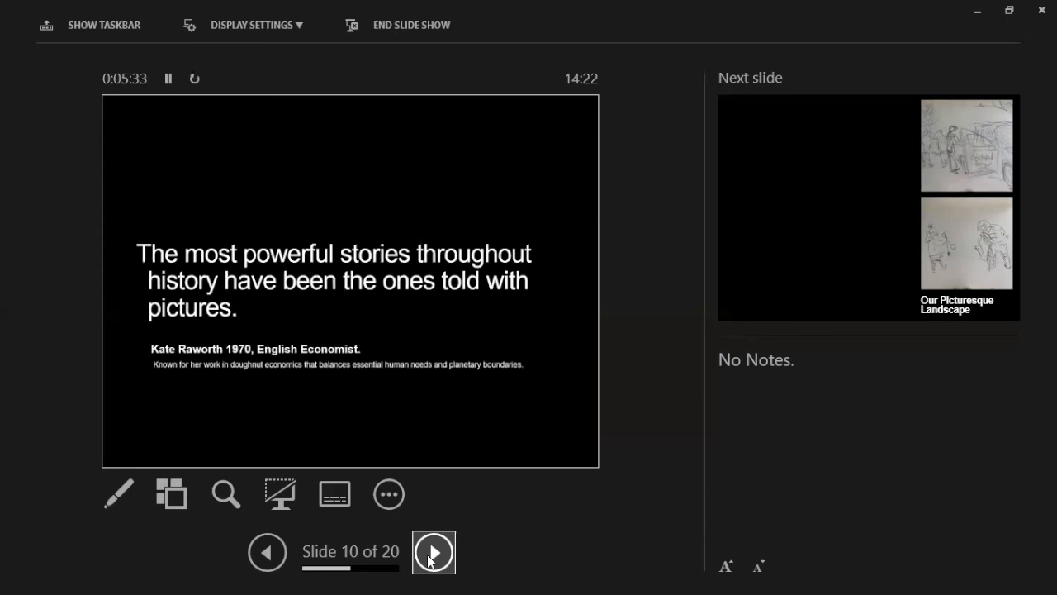
{"action": "left_click", "coordinate": [432, 552]}
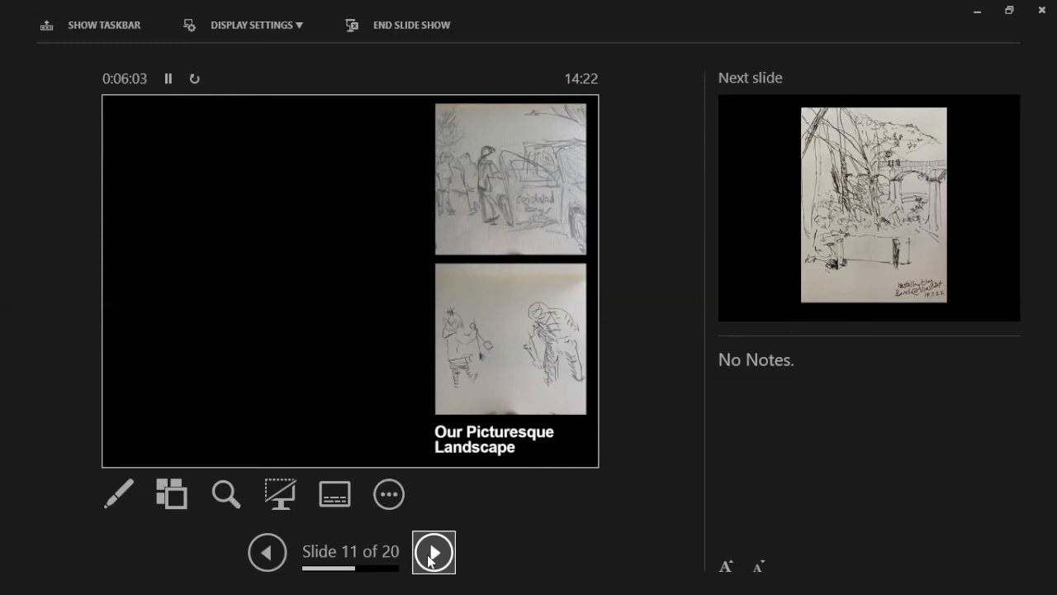
{"action": "left_click", "coordinate": [433, 552]}
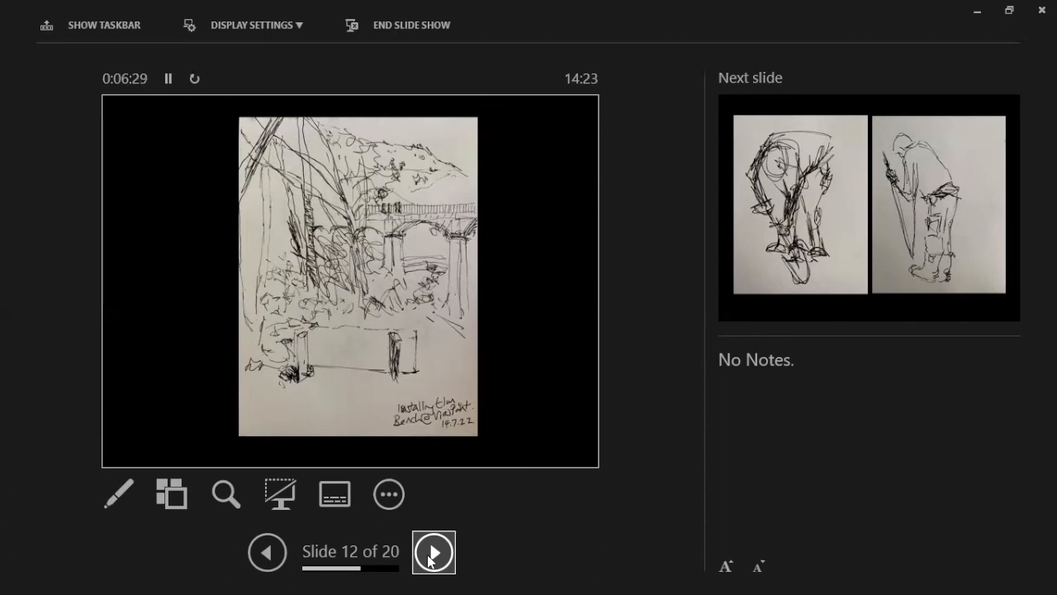
{"action": "left_click", "coordinate": [433, 551]}
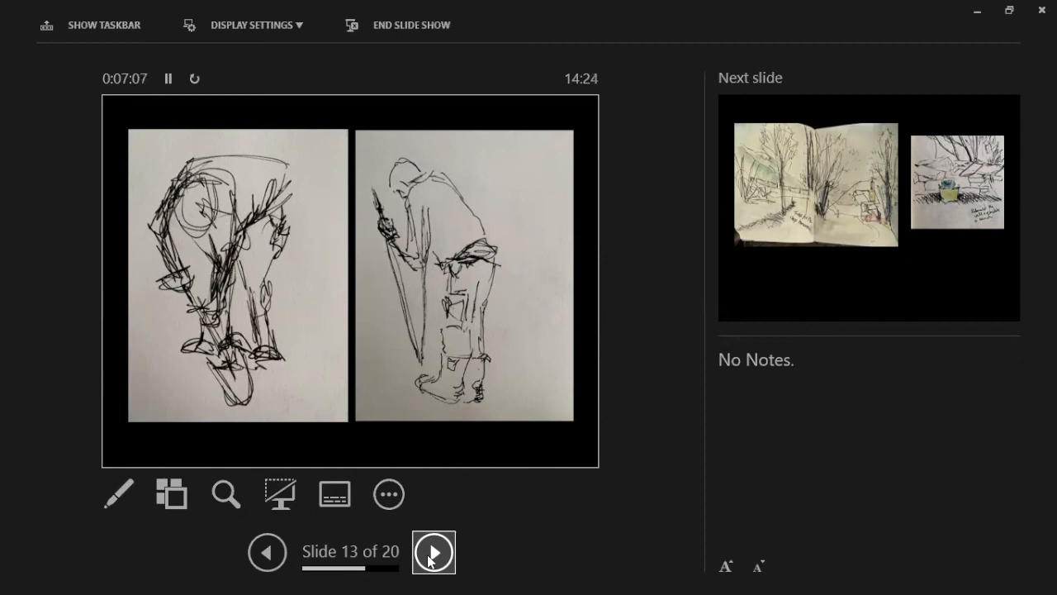
Step: Advance past the watercolour sketchbook slide to slide 15, the bench-installation sketches
{"action": "left_click", "coordinate": [433, 552]}
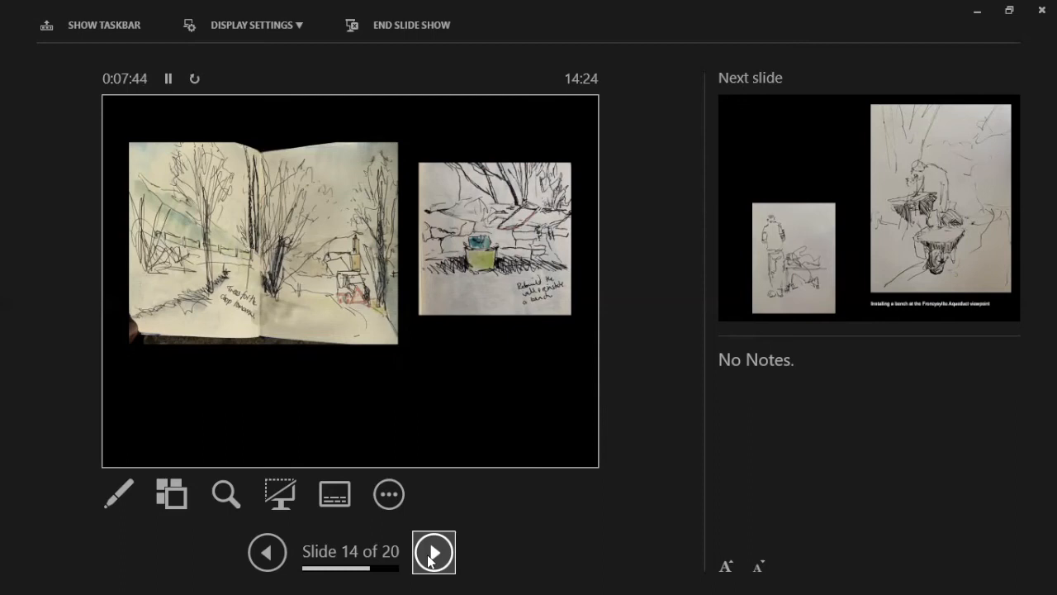
{"action": "left_click", "coordinate": [433, 552]}
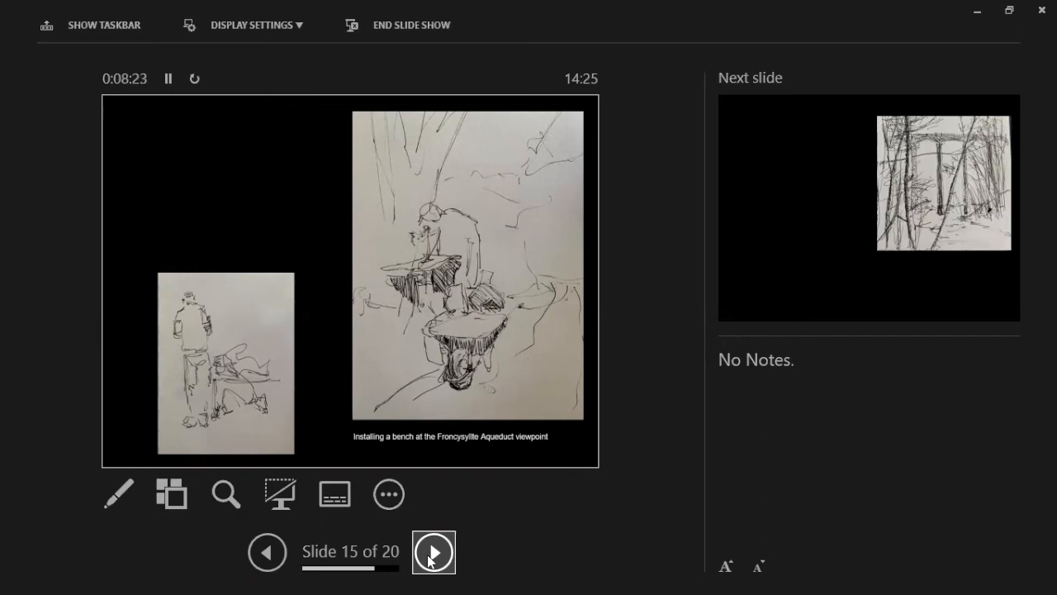
Step: Advance to slide 16, the ink sketch of tall bare trunks and a bridge
{"action": "left_click", "coordinate": [433, 552]}
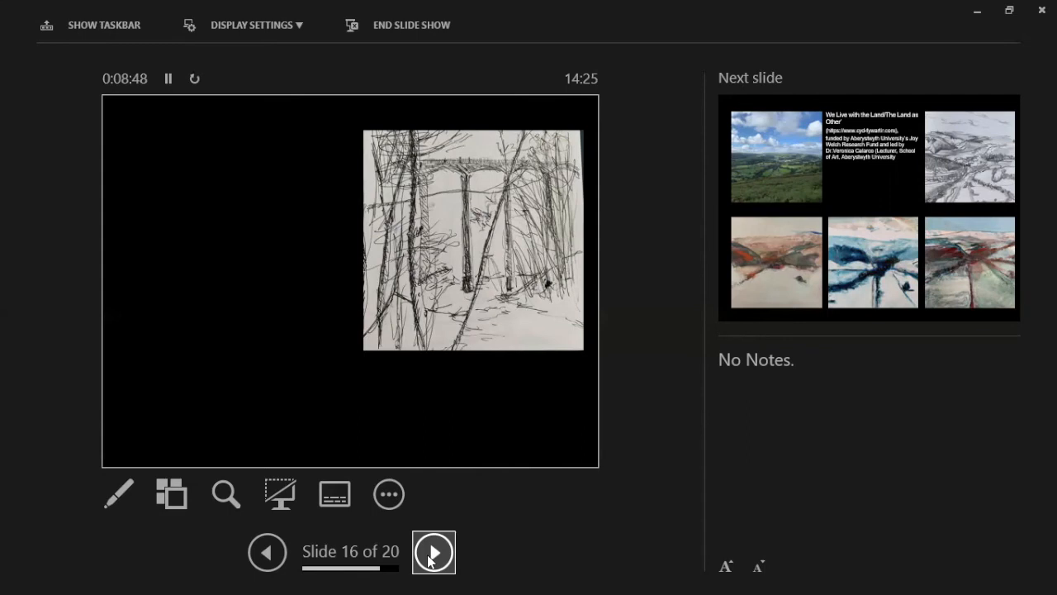
Step: Overshoot to the final Degas quote slide, step back two slides, then land on blank slide 18
{"action": "left_click", "coordinate": [433, 552]}
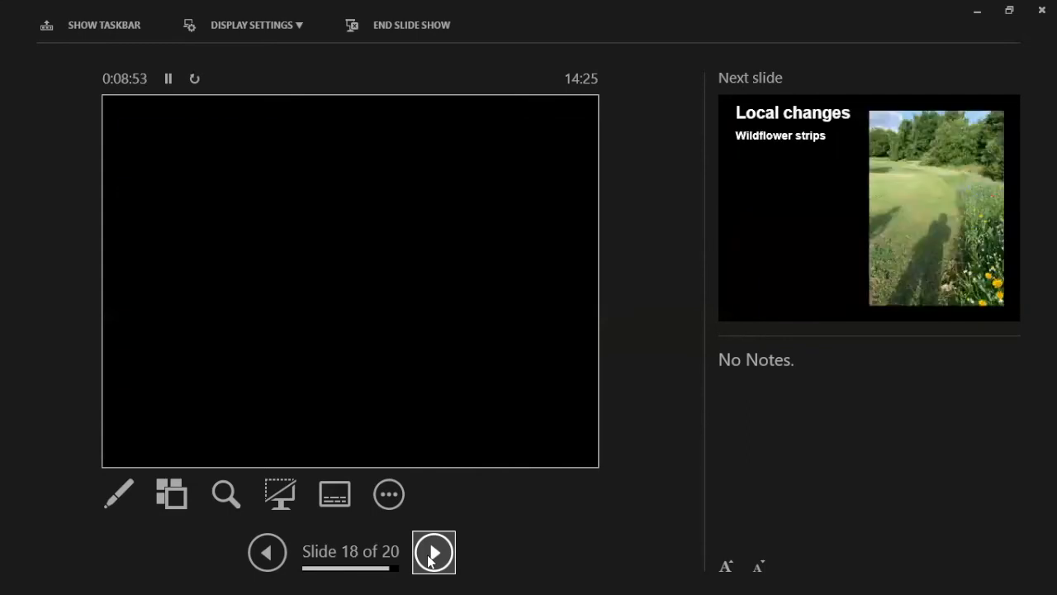
{"action": "mouse_move", "coordinate": [268, 552]}
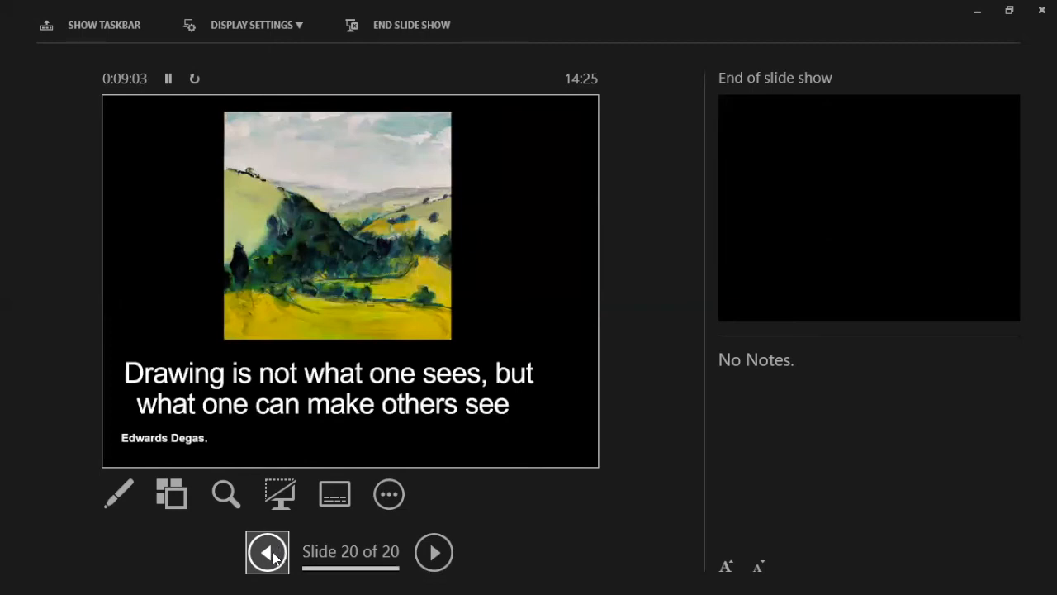
{"action": "left_click", "coordinate": [268, 552]}
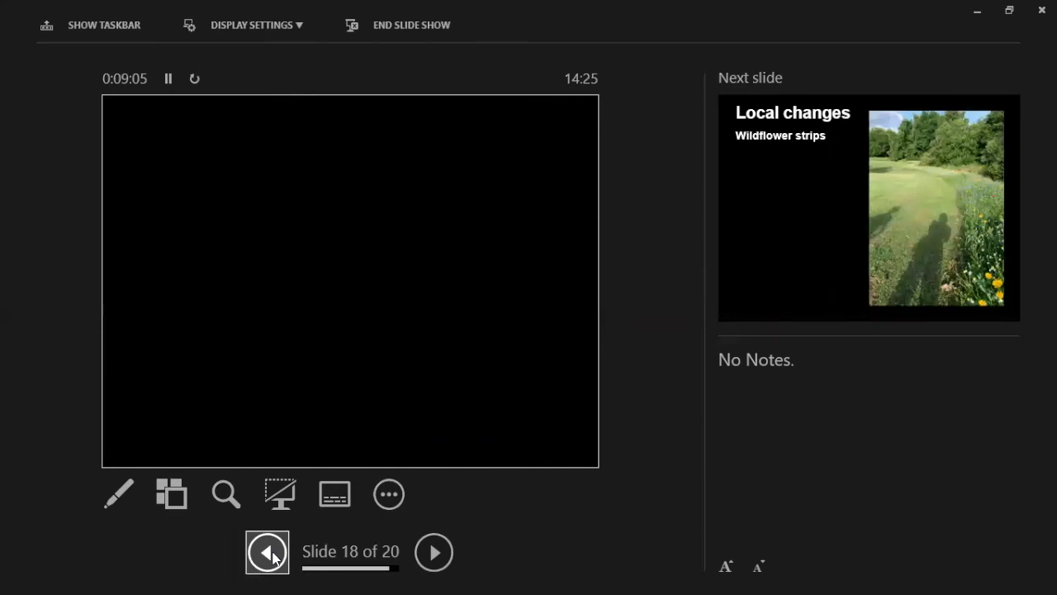
{"action": "left_click", "coordinate": [268, 552]}
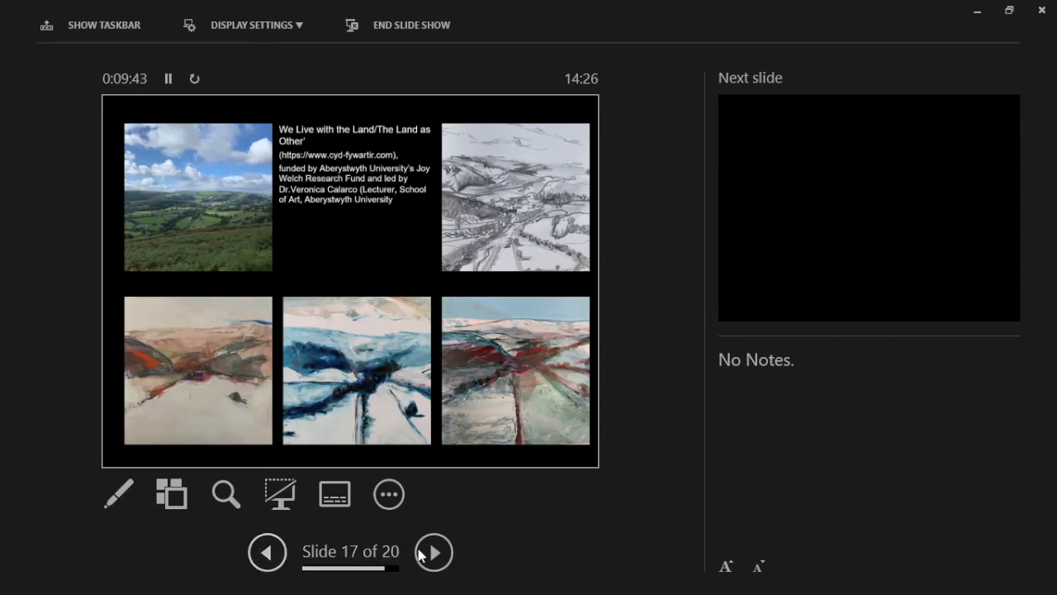
{"action": "left_click", "coordinate": [433, 552]}
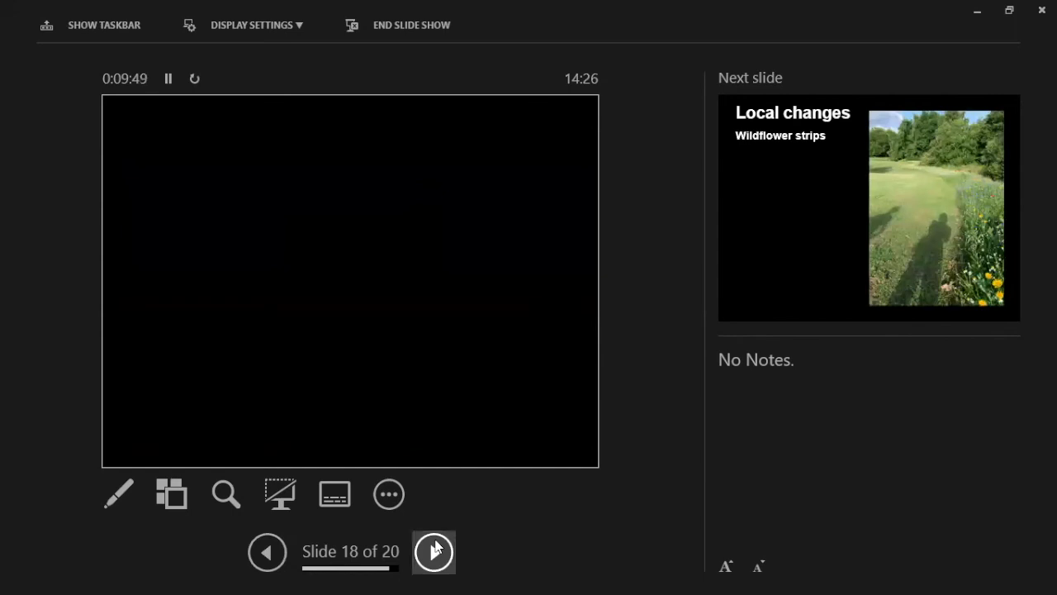
Step: Advance through the Local changes wildflower slide to the final Degas quotation slide 20
{"action": "left_click", "coordinate": [433, 552]}
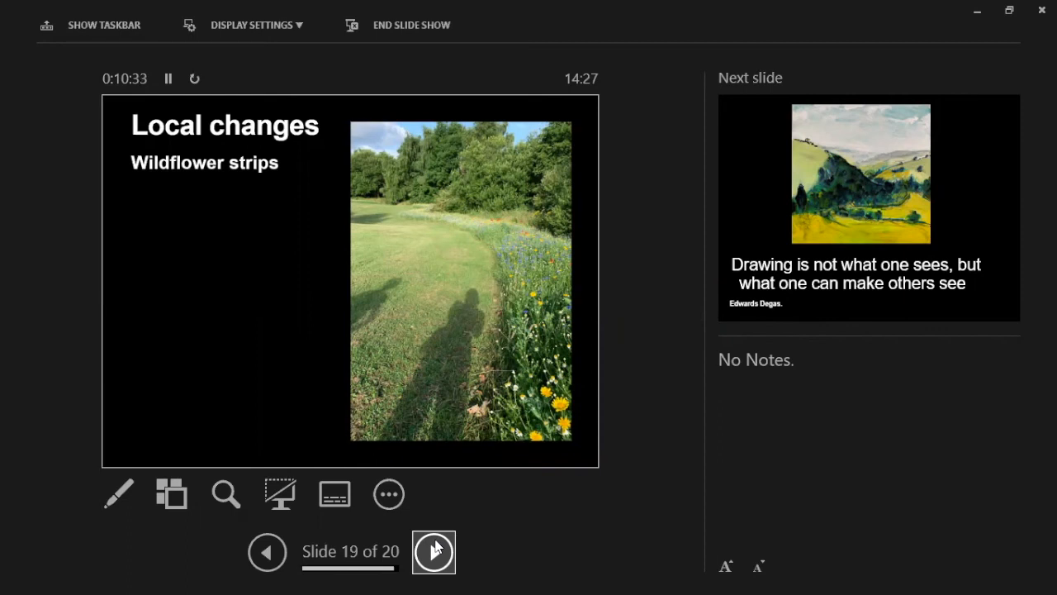
{"action": "left_click", "coordinate": [433, 552]}
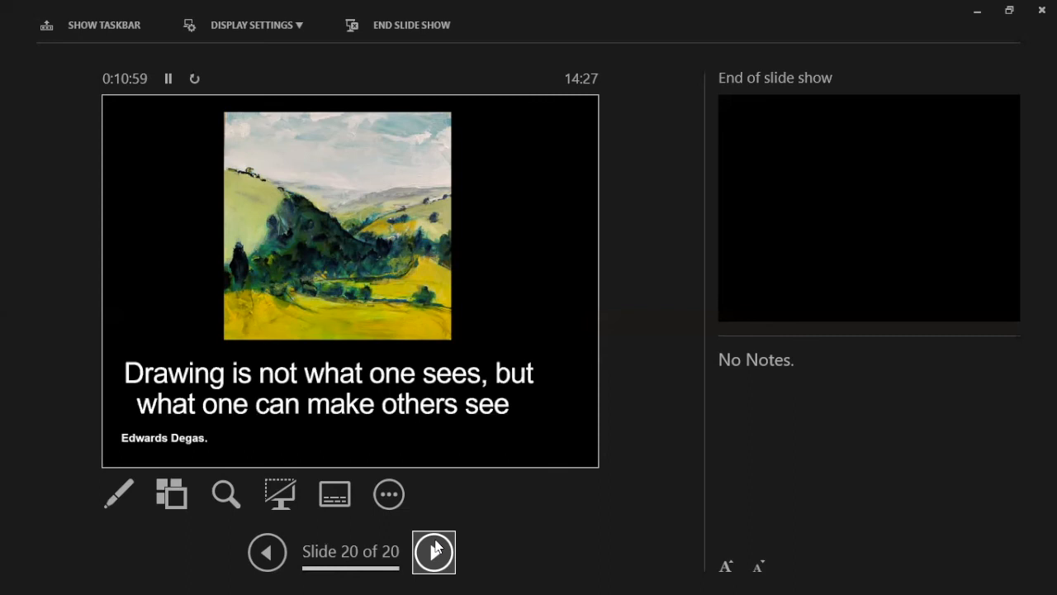
Step: Move past the last slide to end the drawing show, bringing up the COVID-19 Sucks! title slide
{"action": "left_click", "coordinate": [433, 552]}
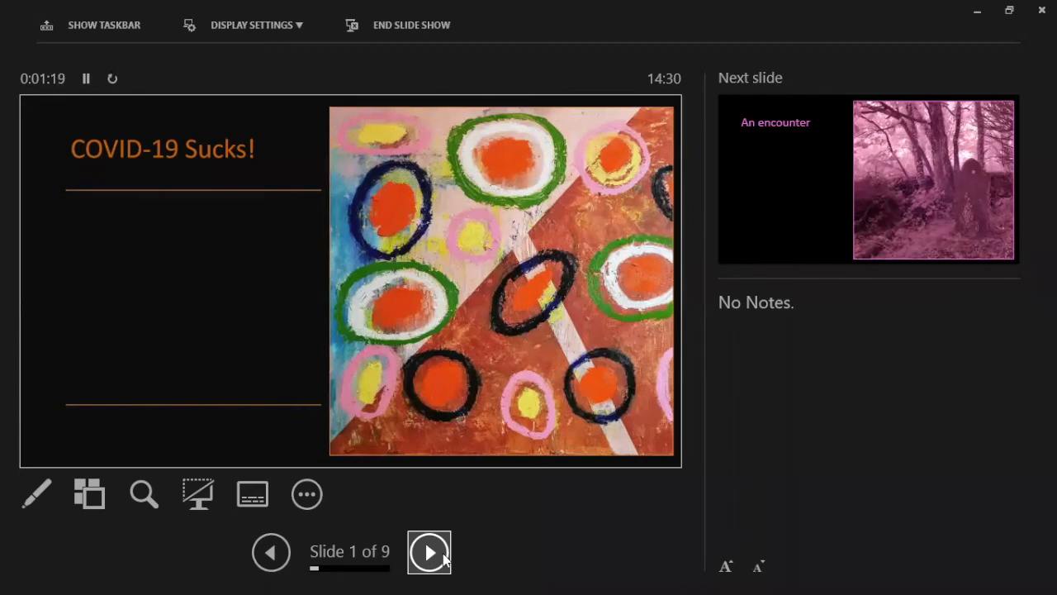
Step: Advance to slide 2 of 9, 'An encounter', the pink-toned woodland photo
{"action": "left_click", "coordinate": [430, 552]}
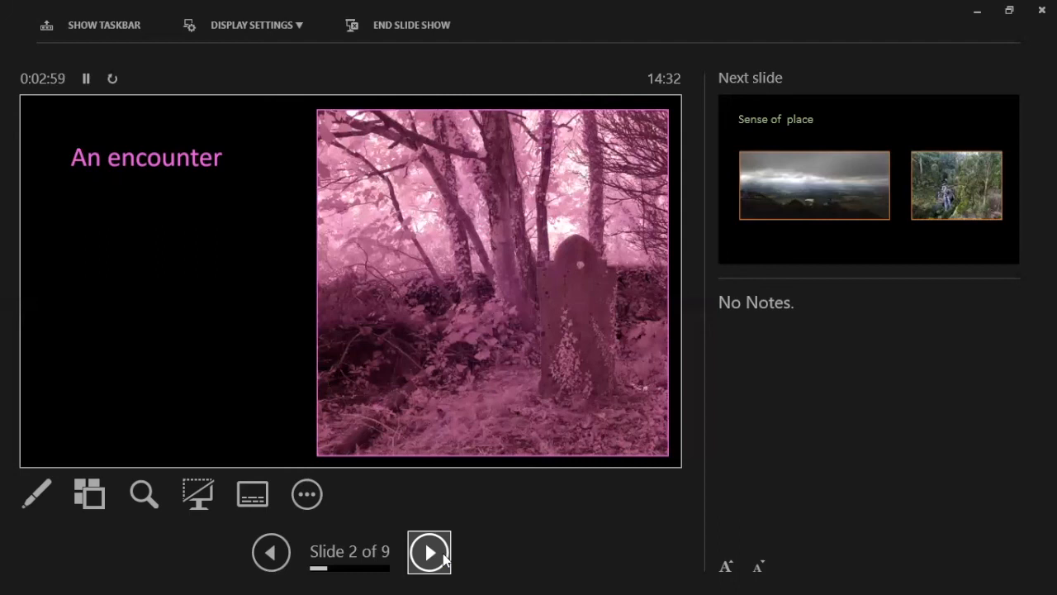
Step: Advance to slide 3 of 9, 'Sense of place', the valley and waterfall photos
{"action": "left_click", "coordinate": [429, 552]}
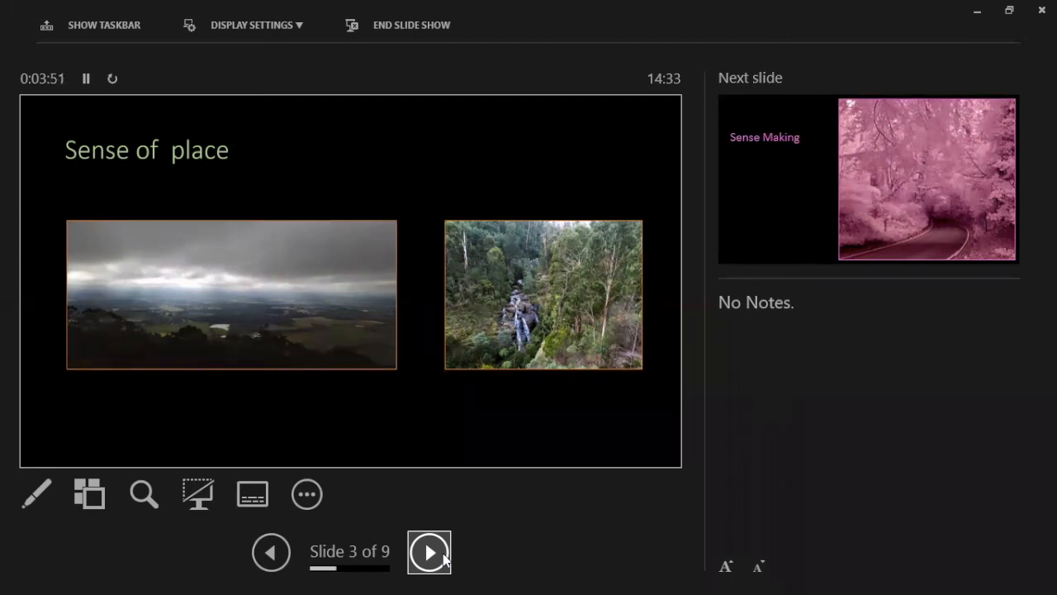
Step: Advance to slide 4 of 9, 'Sense Making', the tree-lined road photo
{"action": "left_click", "coordinate": [430, 552]}
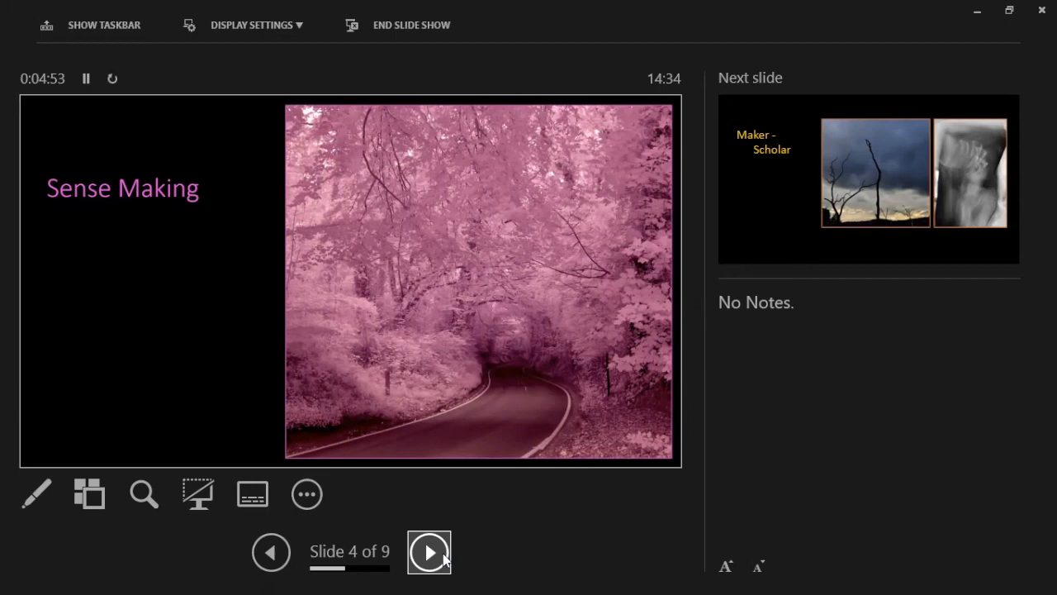
{"action": "left_click", "coordinate": [430, 552]}
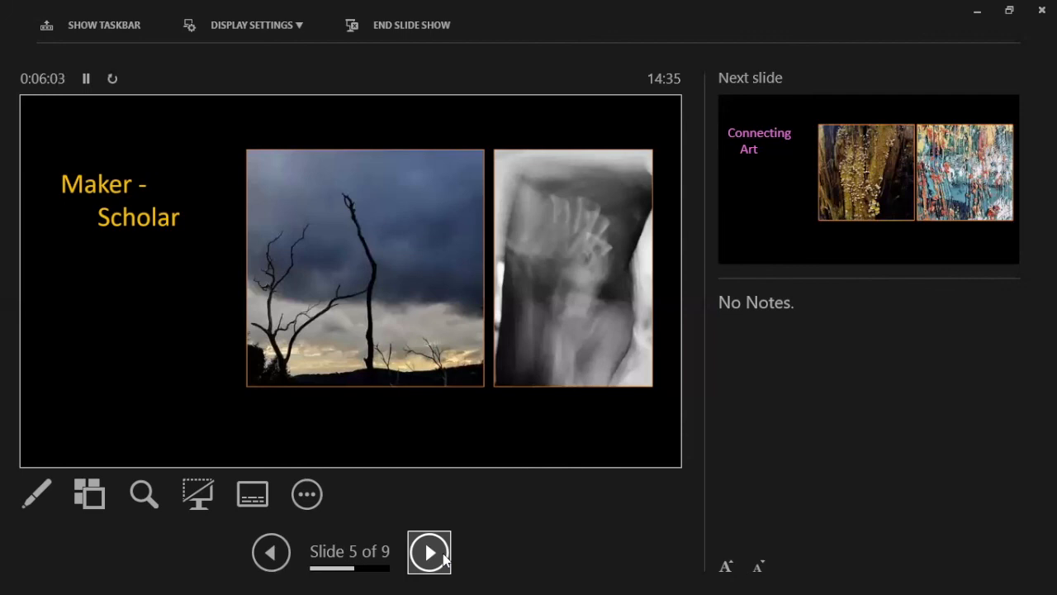
{"action": "left_click", "coordinate": [429, 552]}
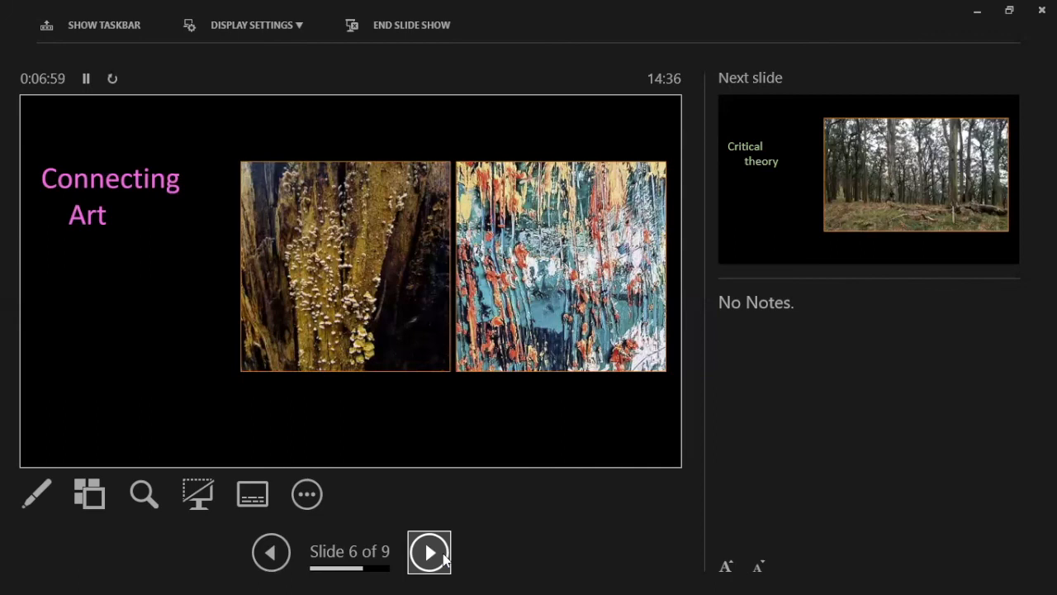
Step: After presenting Connecting Art, advance to slide 7 of 9, 'Critical theory'
{"action": "left_click", "coordinate": [430, 552]}
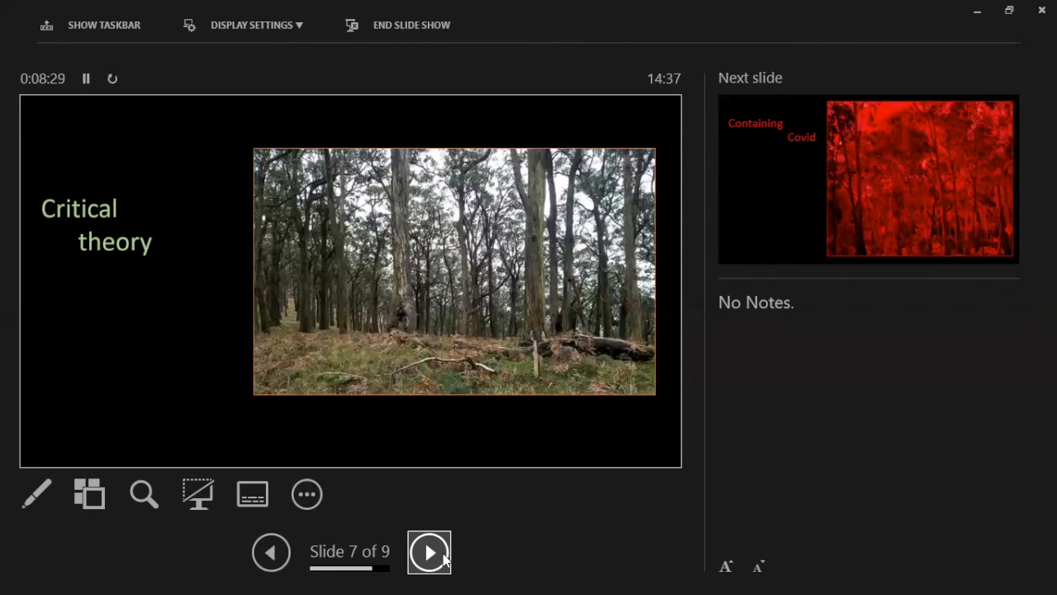
Step: Advance from the Critical theory forest slide to slide 8, 'Containing Covid'
{"action": "left_click", "coordinate": [430, 552]}
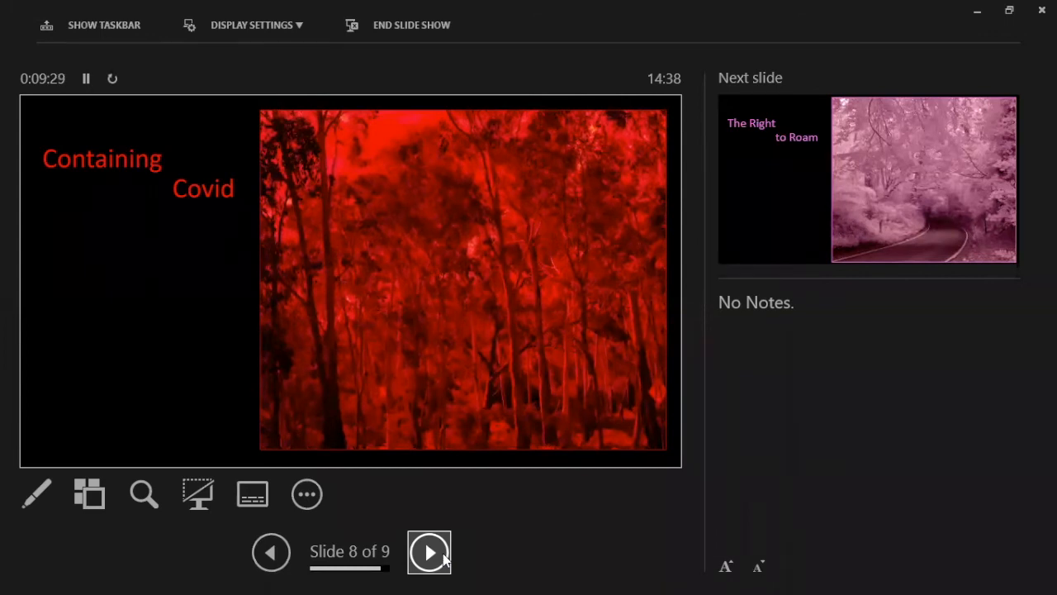
Step: Advance from 'Containing Covid' to the final slide 9, 'The Right to Roam'
{"action": "left_click", "coordinate": [429, 552]}
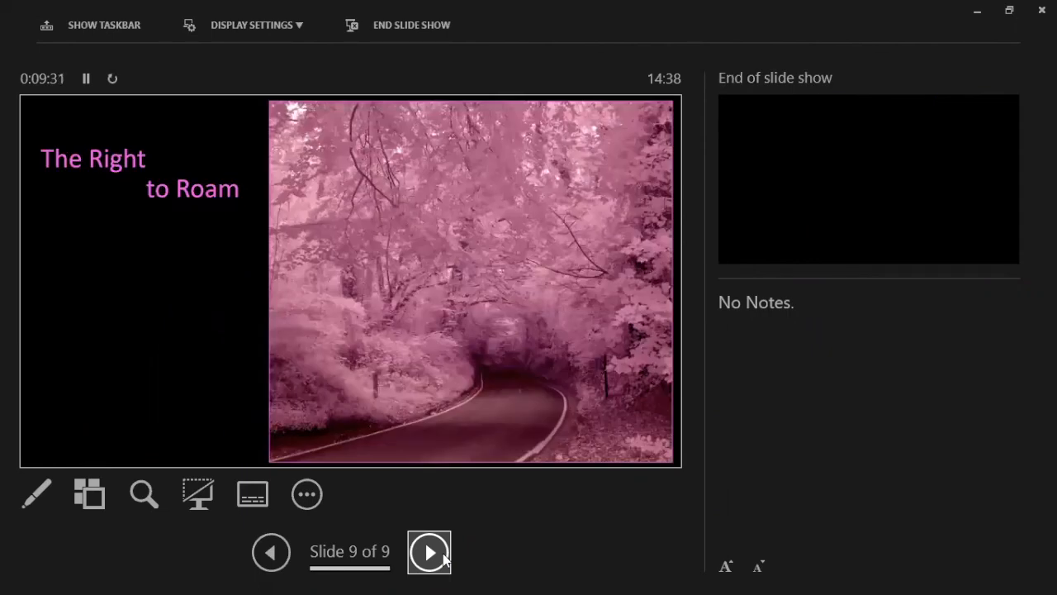